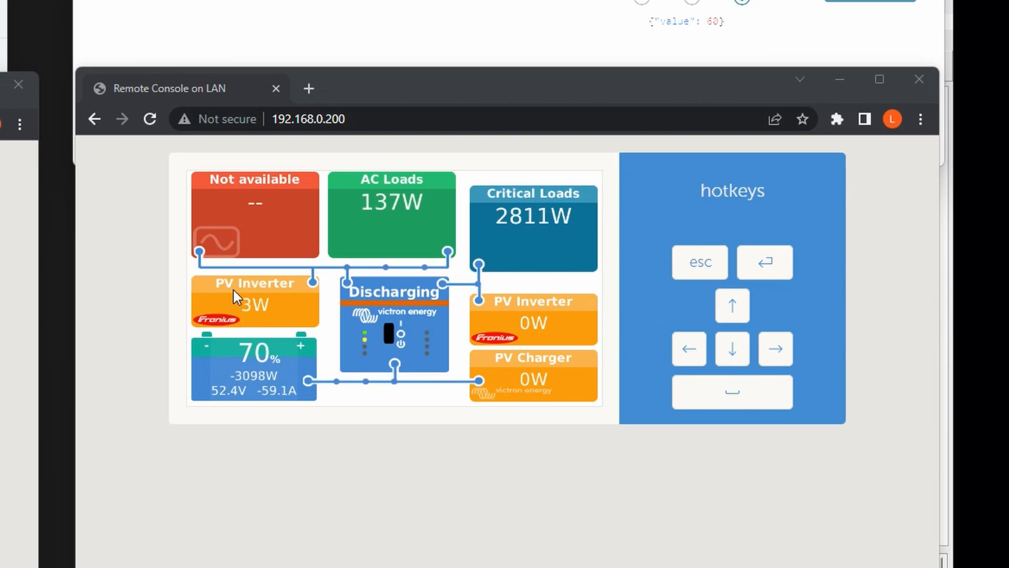
{"action": "mouse_move", "coordinate": [244, 293]}
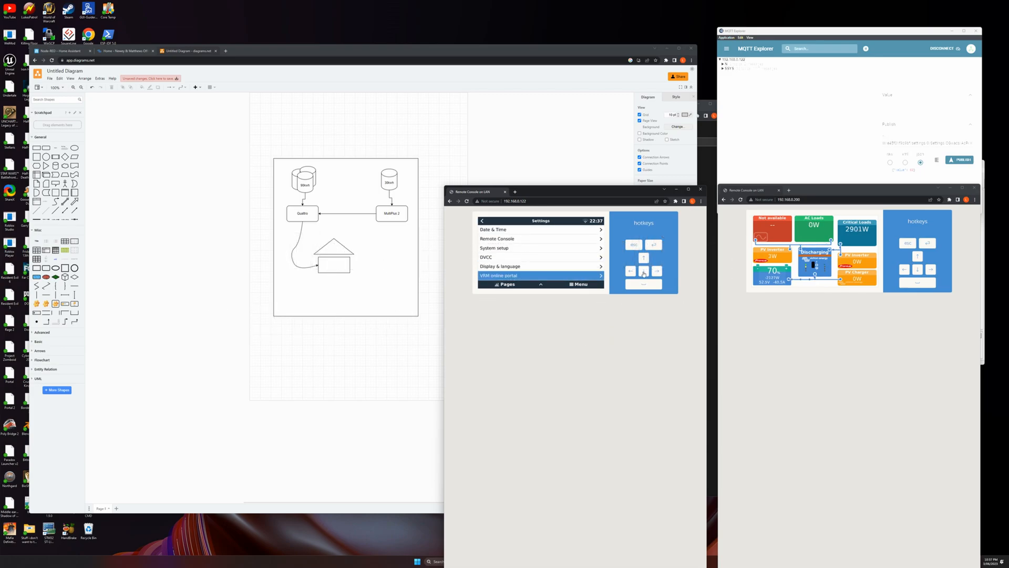
Step: Enter the ESS settings and step down to a -200W grid setpoint
{"action": "left_click", "coordinate": [541, 276]}
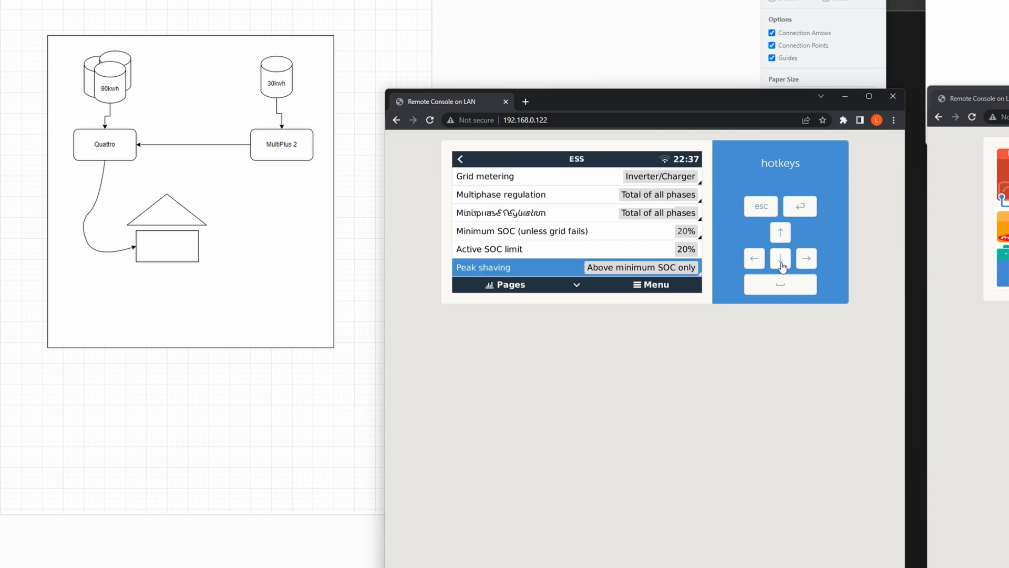
{"action": "left_click", "coordinate": [779, 258]}
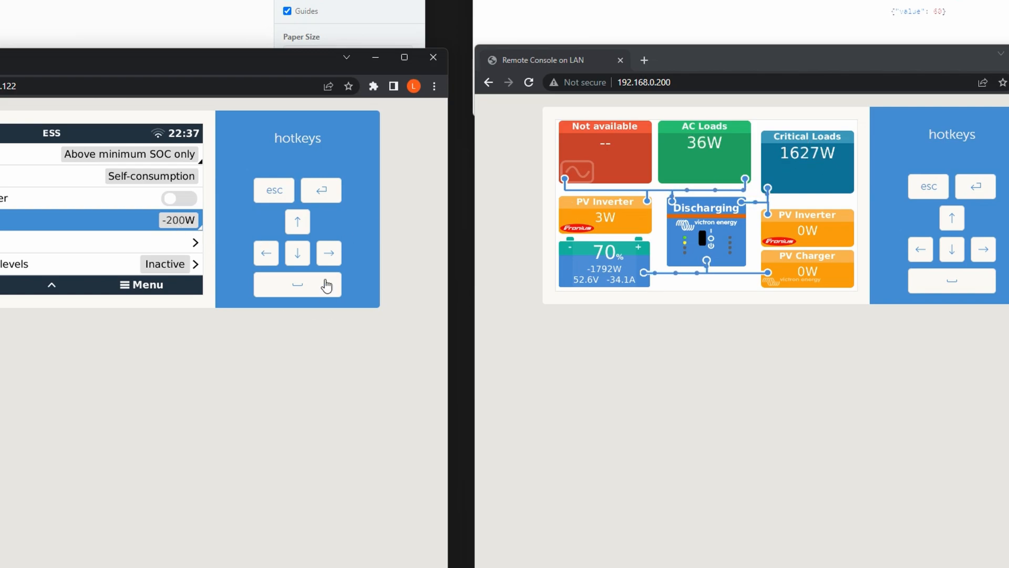
Step: Decrease the ESS grid setpoint to -400W
{"action": "left_click", "coordinate": [297, 253]}
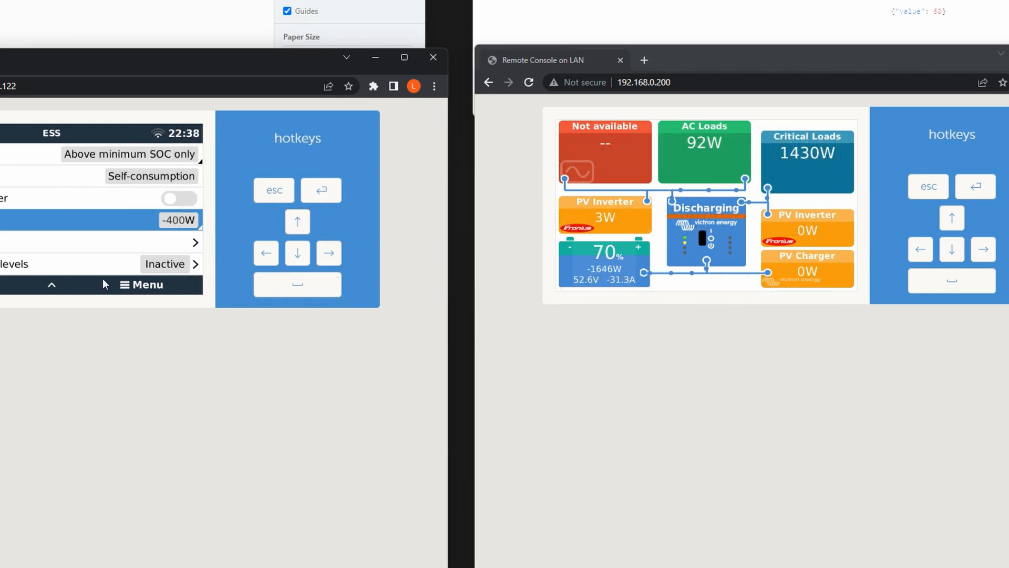
{"action": "mouse_move", "coordinate": [146, 235]}
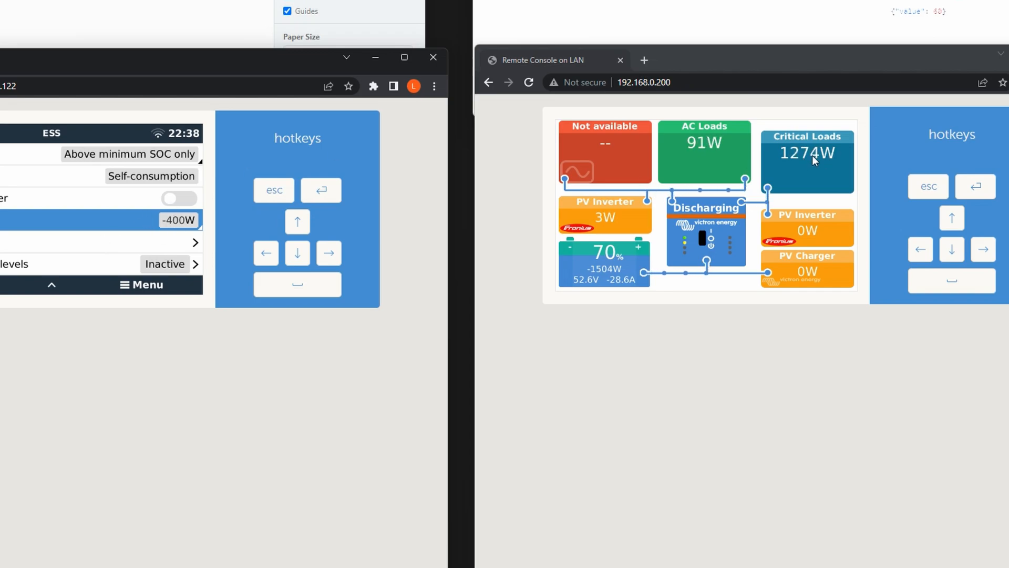
{"action": "mouse_move", "coordinate": [193, 217]}
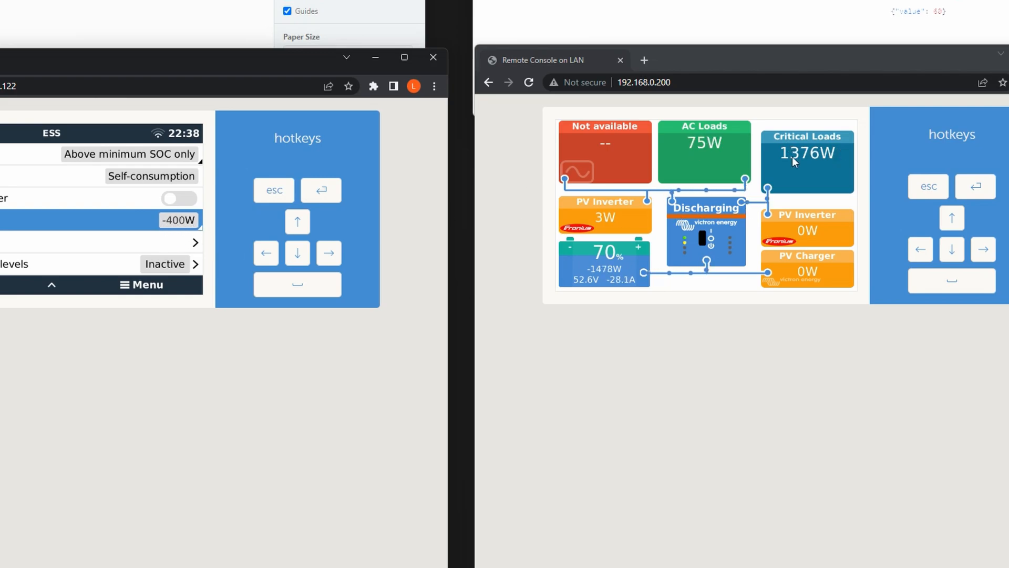
{"action": "left_click", "coordinate": [178, 219]}
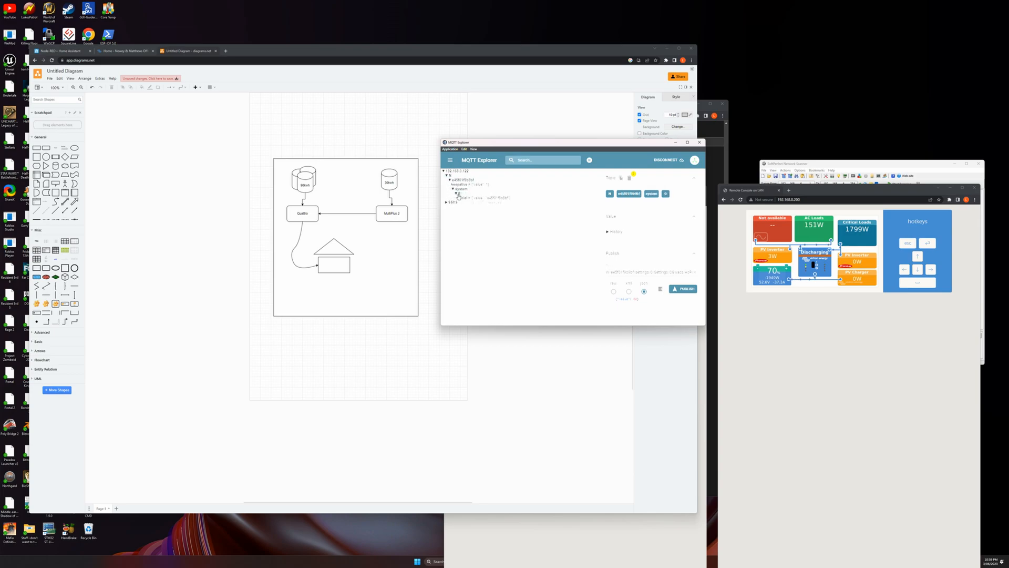
Step: View the system/0/Serial topic value, then focus the Node-RED editor window
{"action": "left_click", "coordinate": [461, 198]}
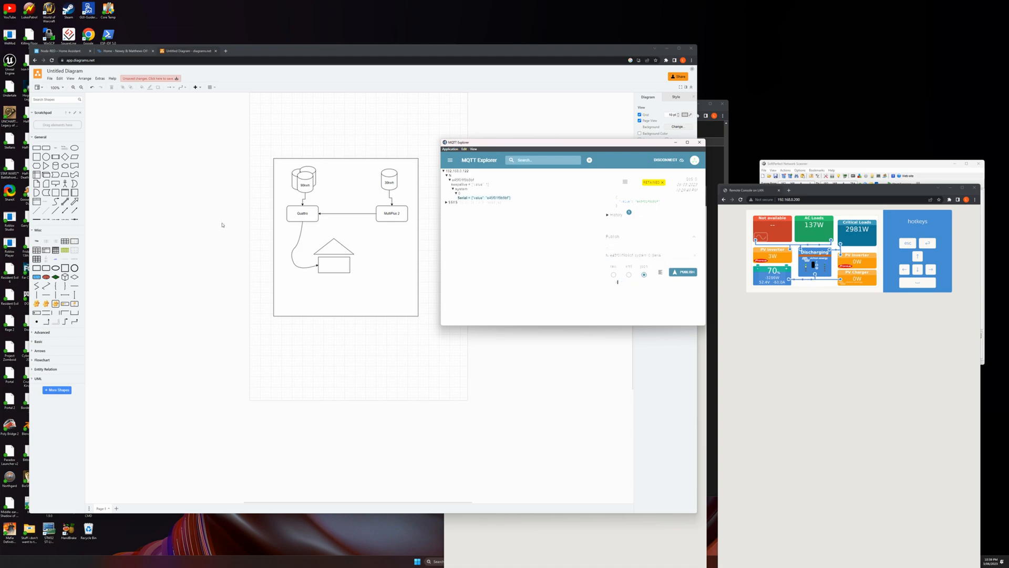
{"action": "left_click", "coordinate": [683, 272]}
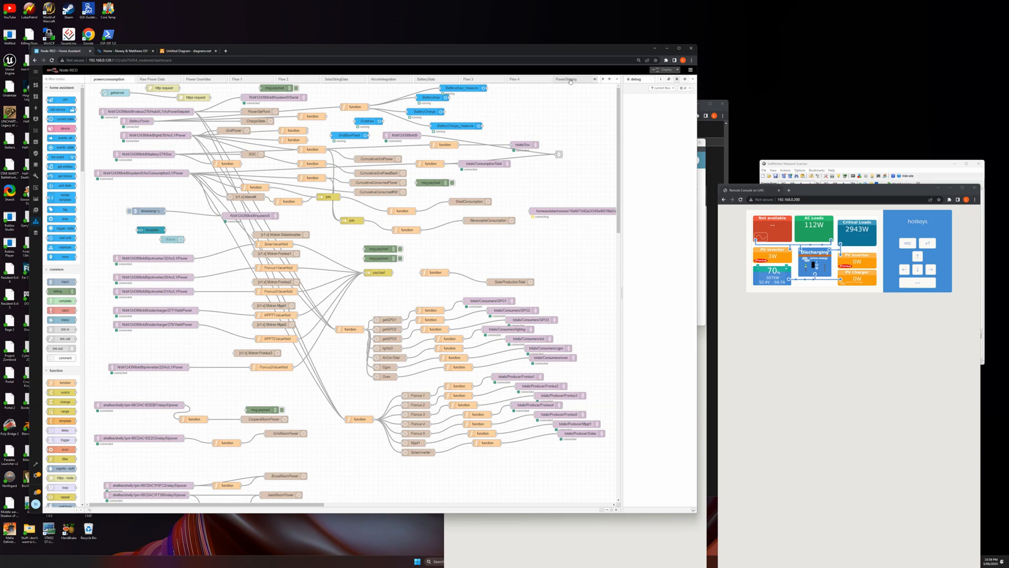
Step: Switch to the PowerSharing flow and inspect the Pi Cerbo Keep Alive node
{"action": "left_click", "coordinate": [567, 79]}
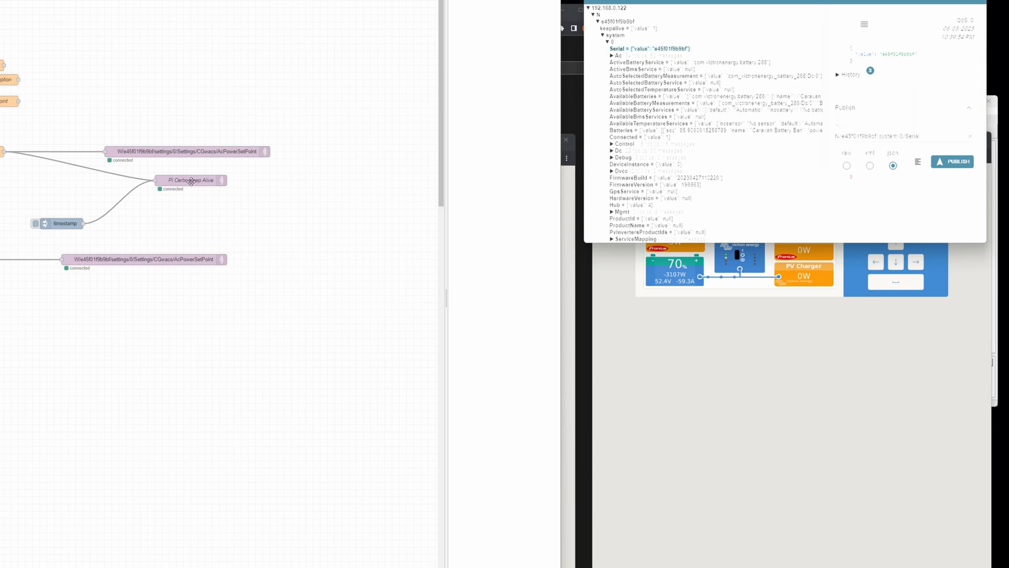
{"action": "double_click", "coordinate": [191, 181]}
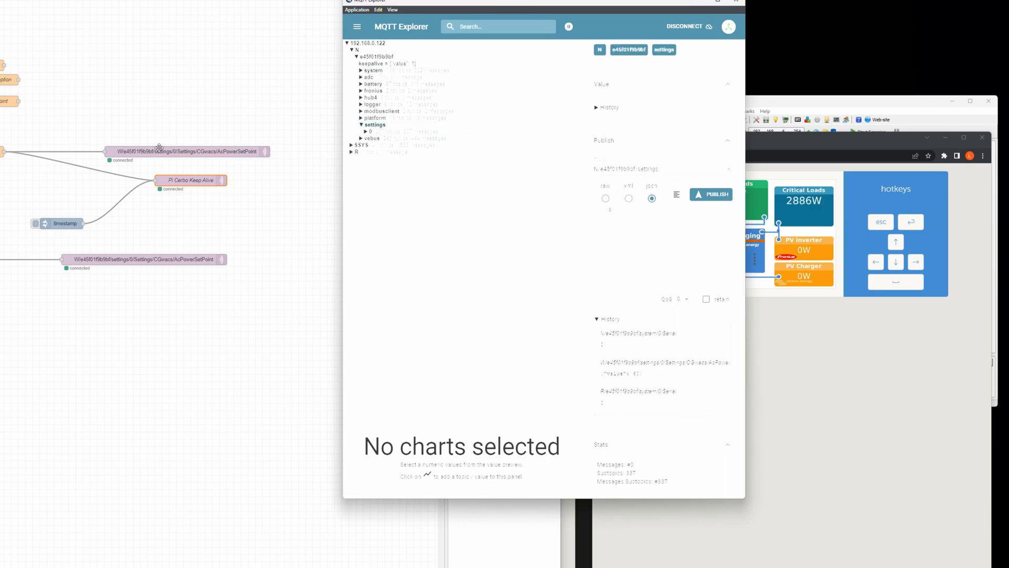
Step: Expand settings > 0 > Settings > CGwacs and copy the AcPowerSetPoint topic path
{"action": "left_click", "coordinate": [370, 131]}
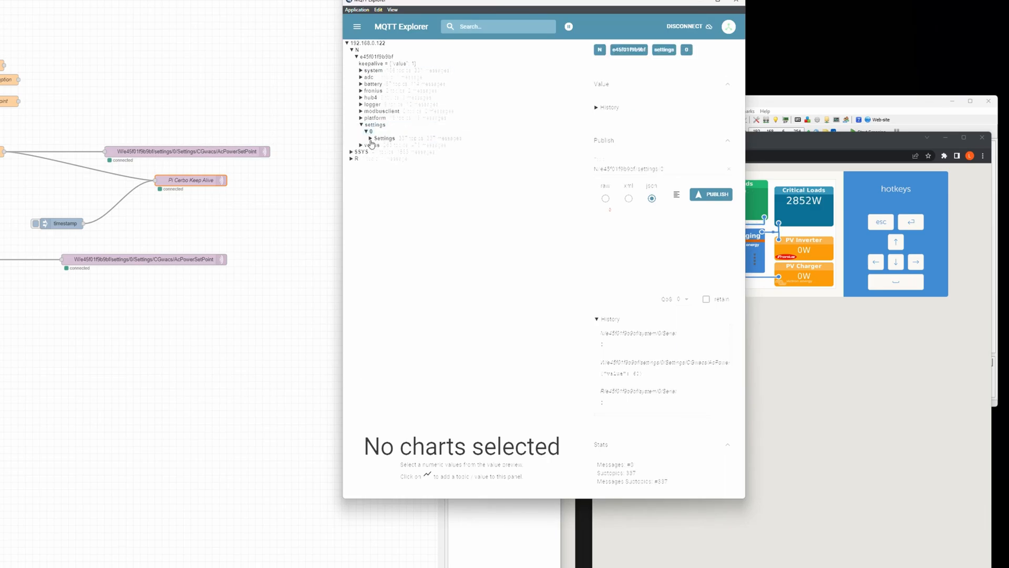
{"action": "left_click", "coordinate": [384, 137]}
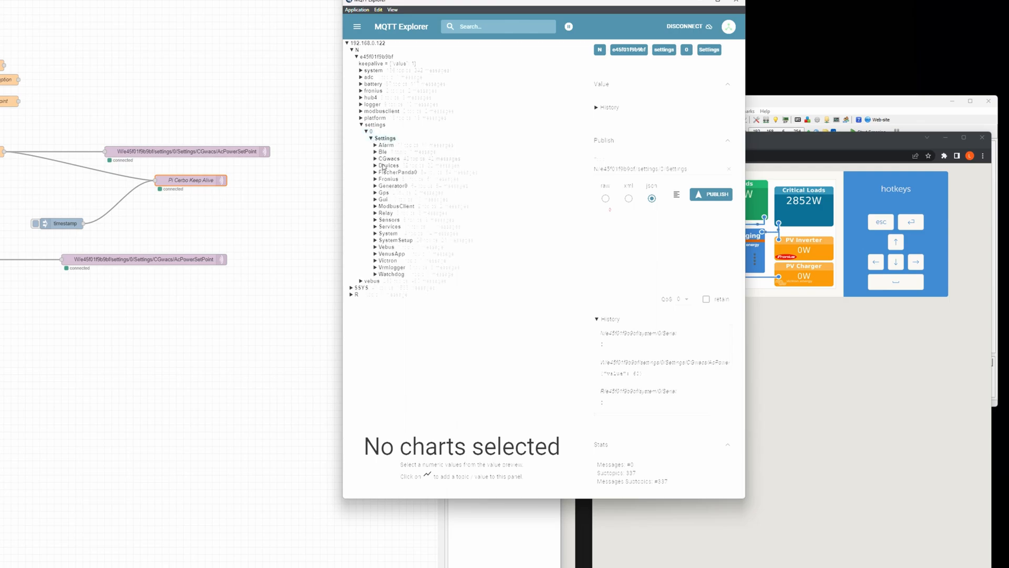
{"action": "left_click", "coordinate": [375, 159]}
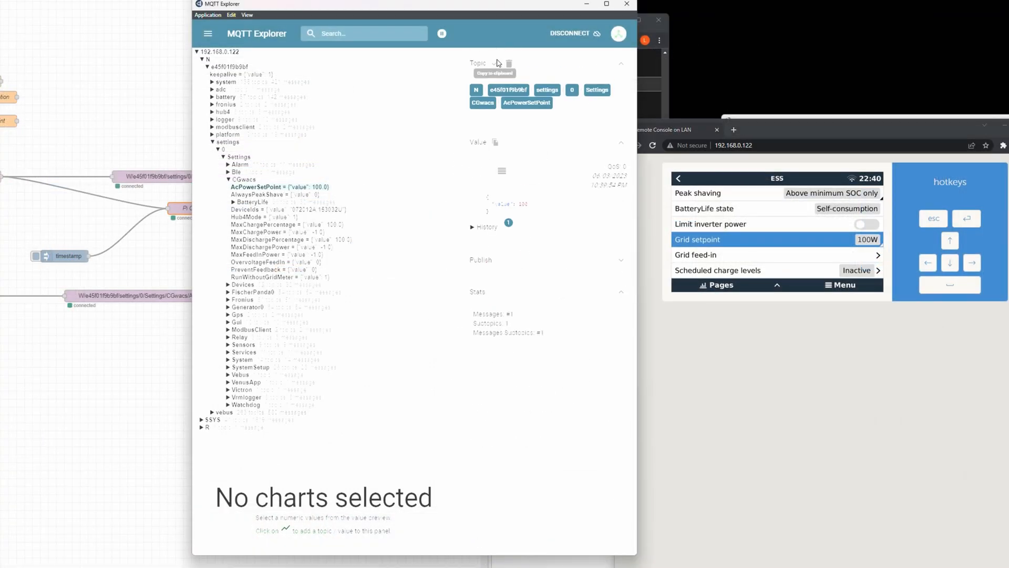
{"action": "left_click", "coordinate": [480, 260]}
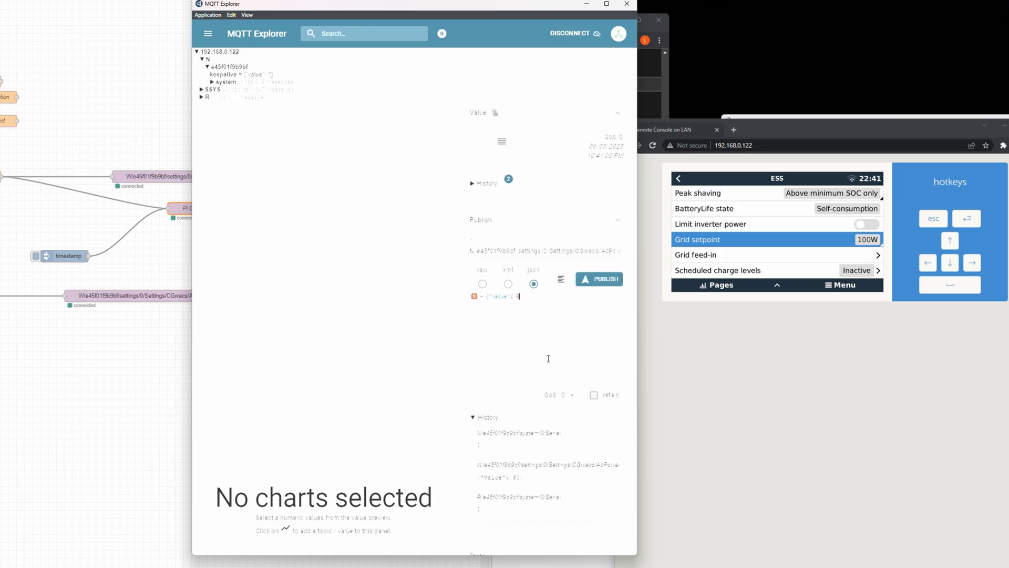
Step: Enter a JSON payload value and publish it to AcPowerSetPoint
{"action": "type", "text": "300"}
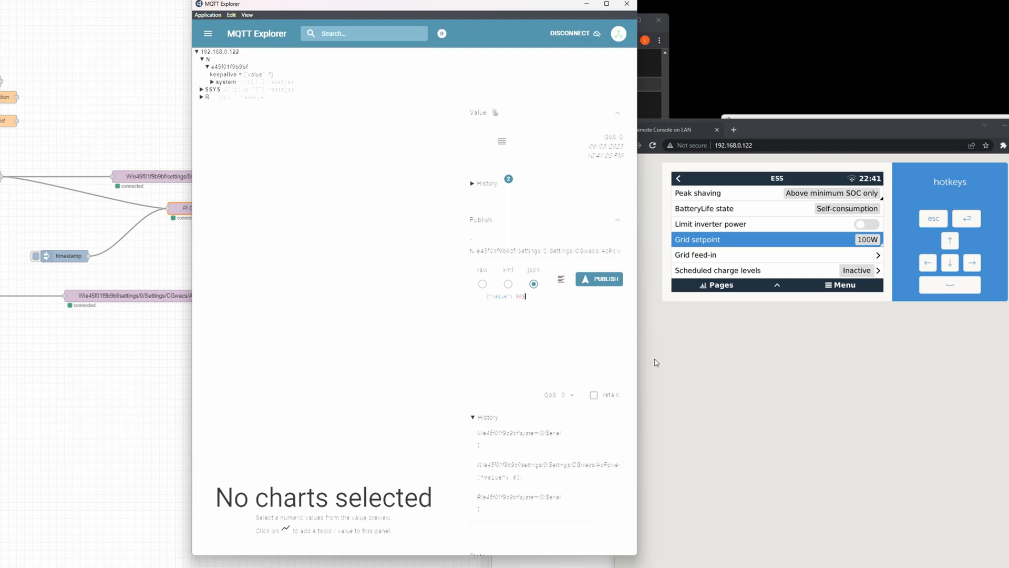
{"action": "mouse_move", "coordinate": [716, 255]}
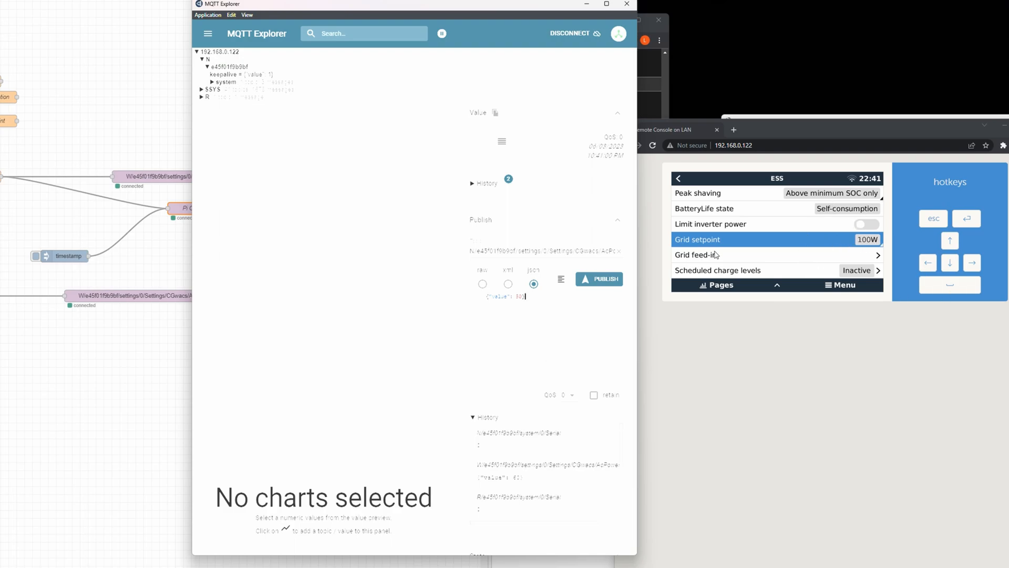
{"action": "left_click", "coordinate": [598, 279]}
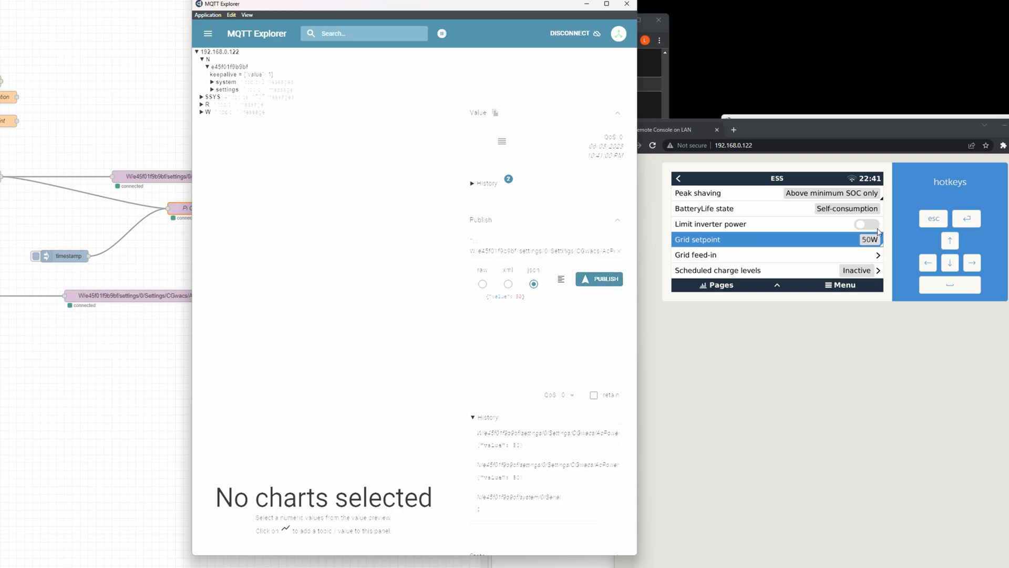
{"action": "mouse_move", "coordinate": [731, 256]}
{"action": "type", "text": "-"}
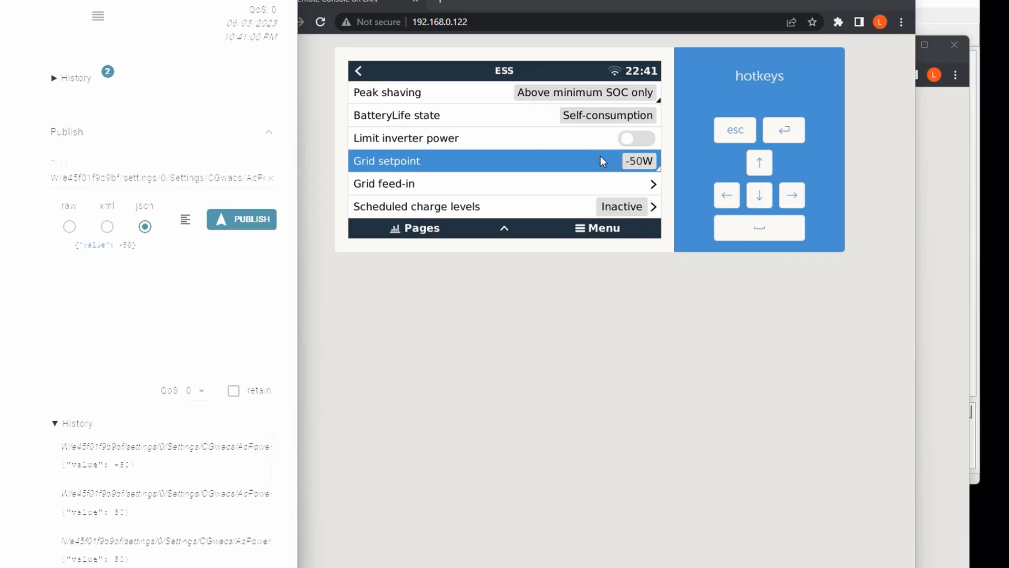
{"action": "mouse_move", "coordinate": [915, 122]}
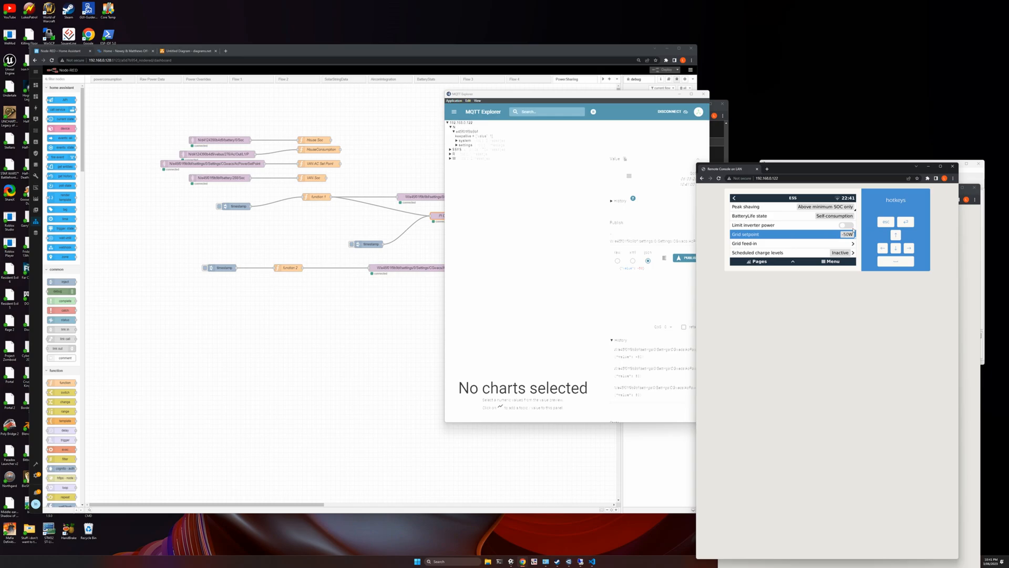
{"action": "mouse_move", "coordinate": [820, 224]}
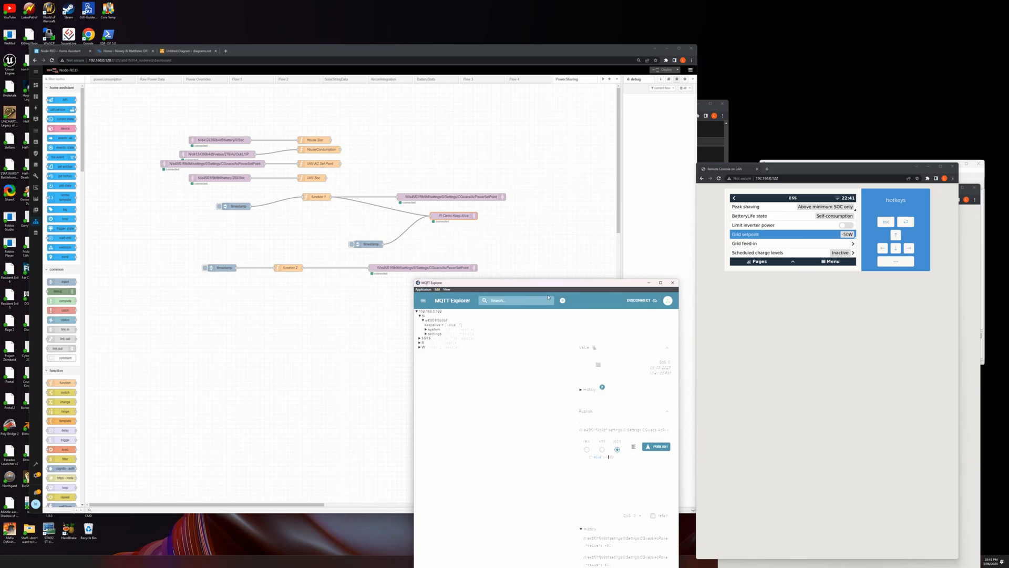
{"action": "mouse_move", "coordinate": [441, 177]}
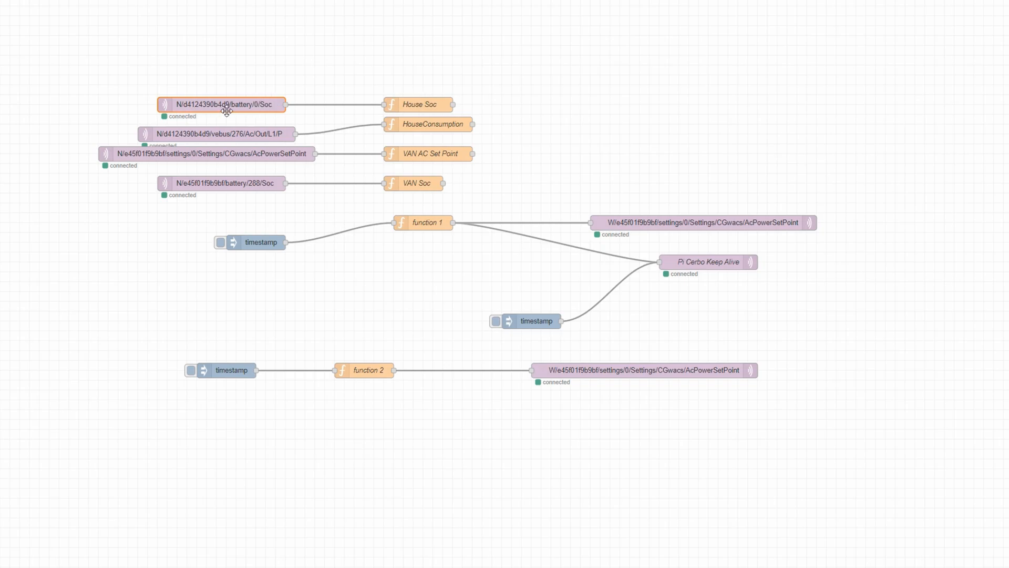
{"action": "double_click", "coordinate": [224, 104]}
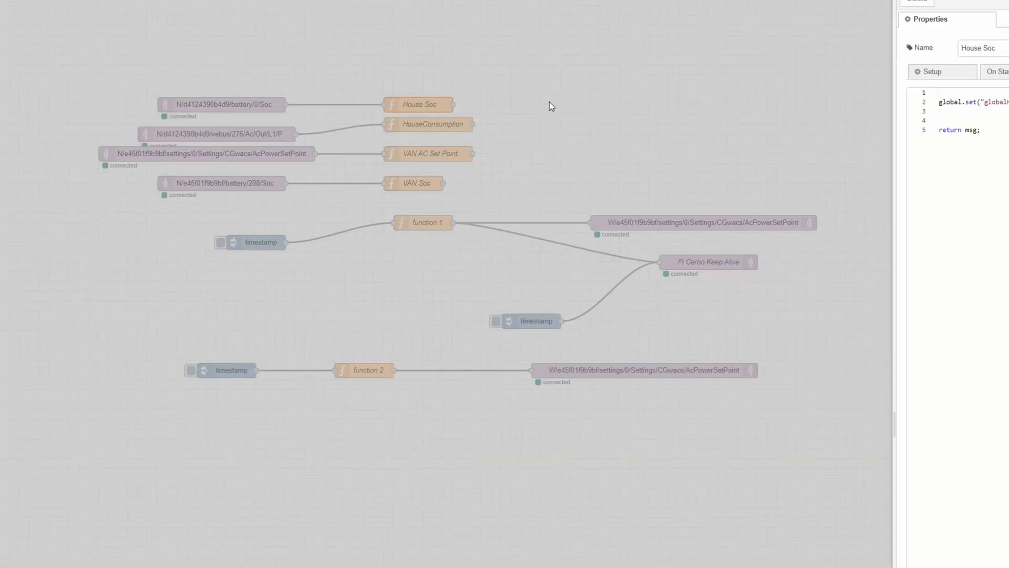
{"action": "left_click", "coordinate": [923, 71]}
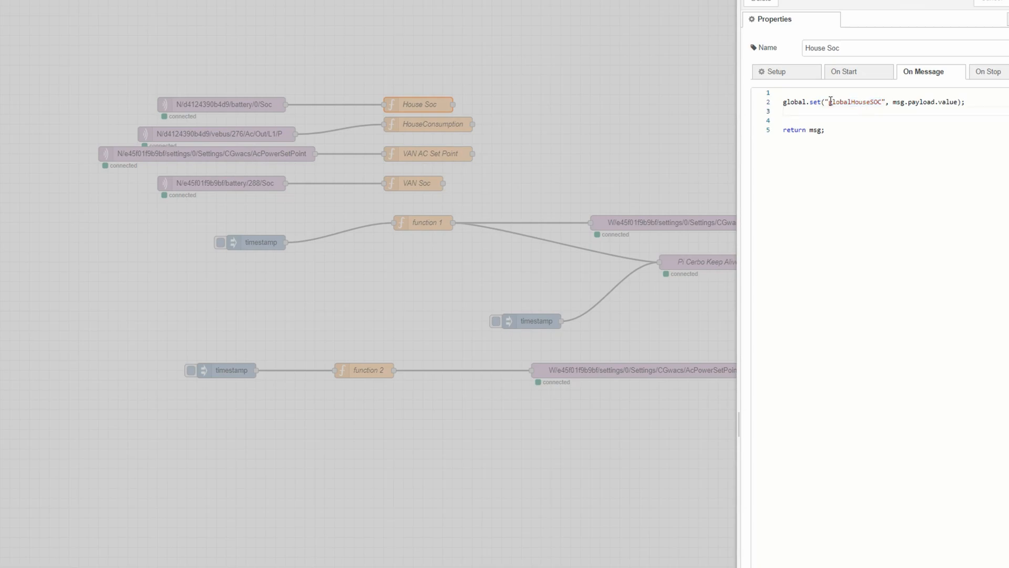
{"action": "double_click", "coordinate": [852, 101]}
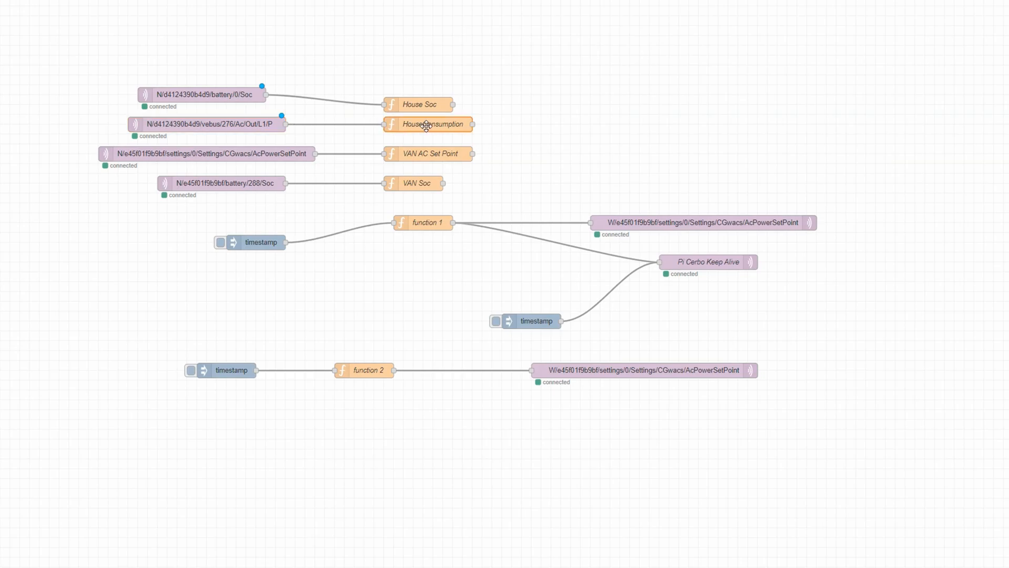
{"action": "double_click", "coordinate": [428, 124]}
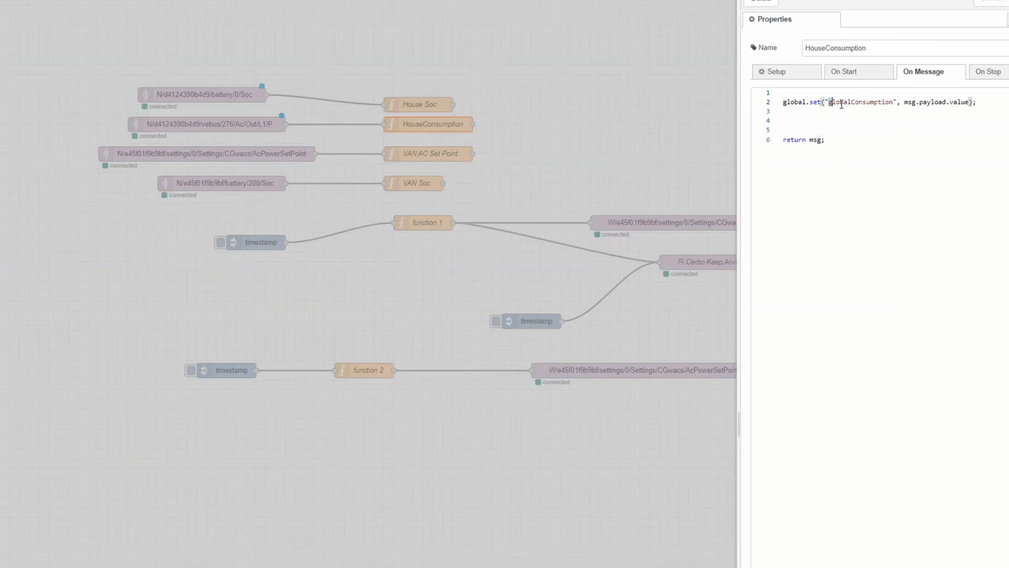
{"action": "double_click", "coordinate": [863, 102]}
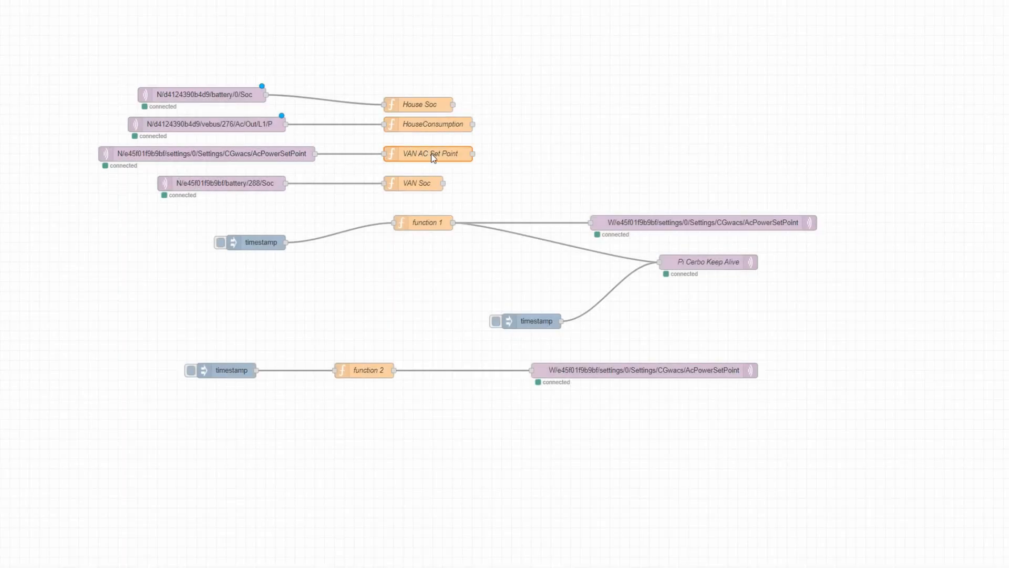
{"action": "double_click", "coordinate": [427, 154]}
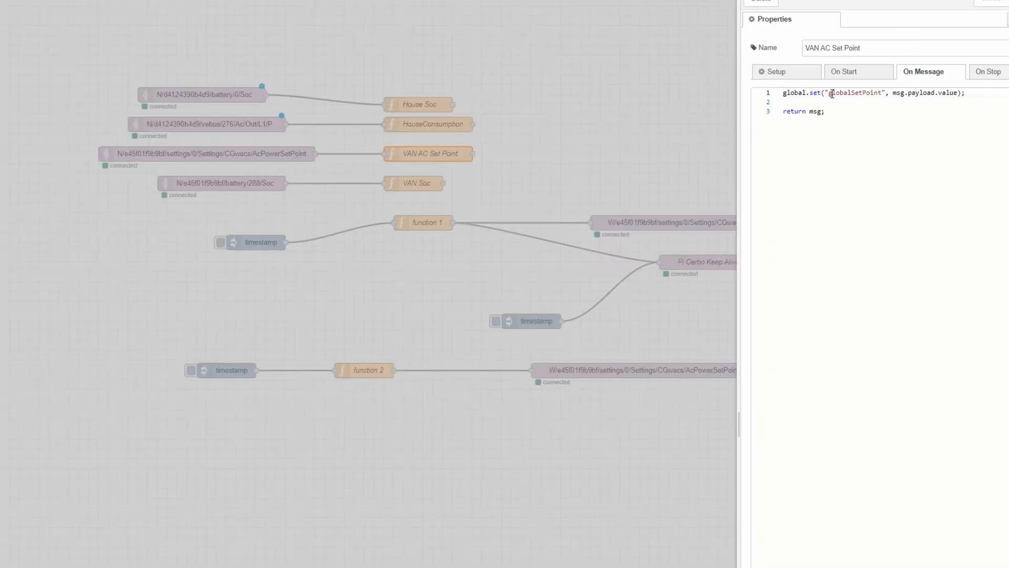
{"action": "double_click", "coordinate": [855, 92]}
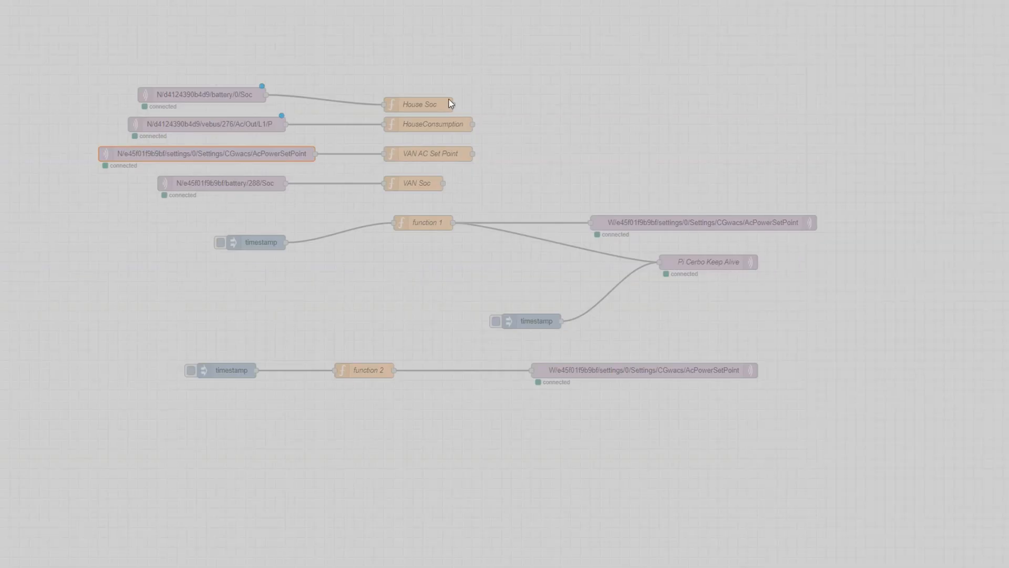
{"action": "double_click", "coordinate": [221, 183]}
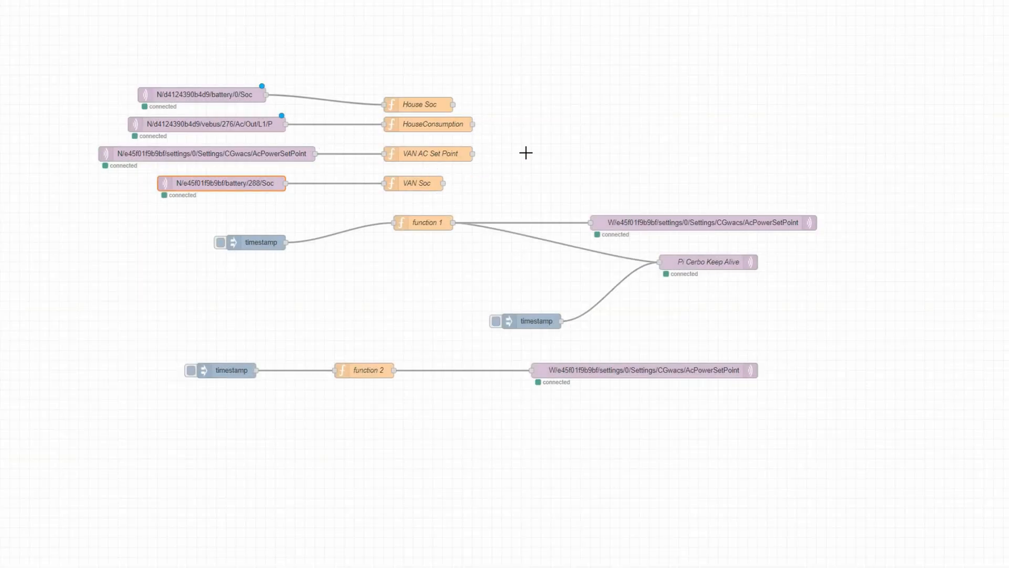
{"action": "mouse_move", "coordinate": [229, 244]}
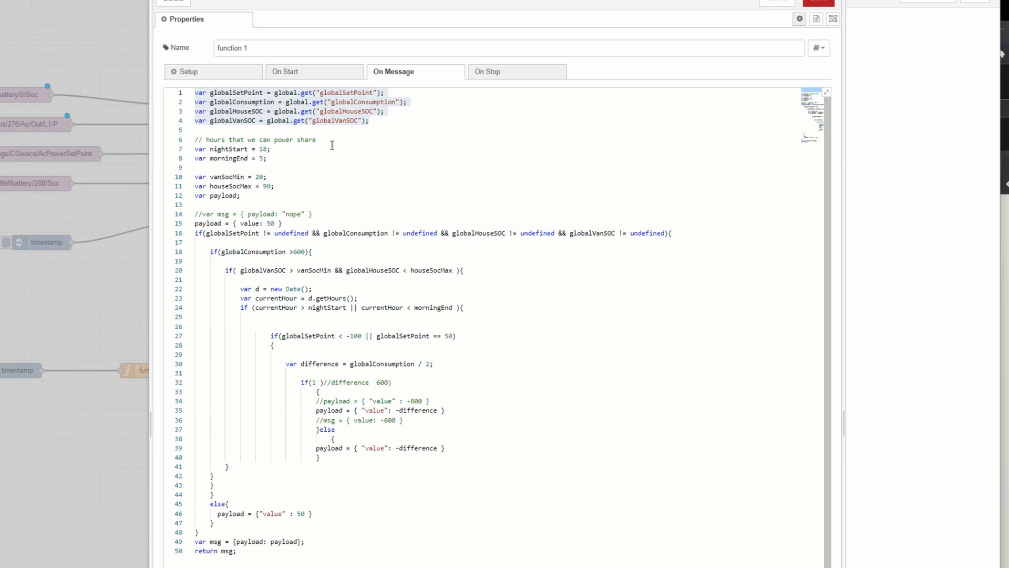
Step: Highlight function 1's nightStart/morningEnd hours, payload declaration and default value 50
{"action": "left_click_drag", "start_coordinate": [193, 149], "coordinate": [267, 158]}
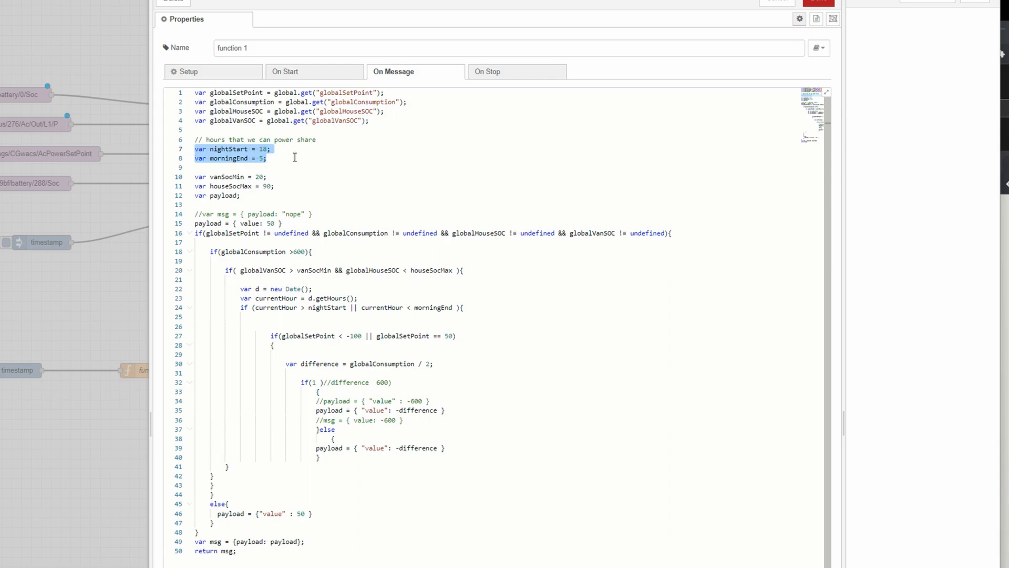
{"action": "mouse_move", "coordinate": [278, 148]}
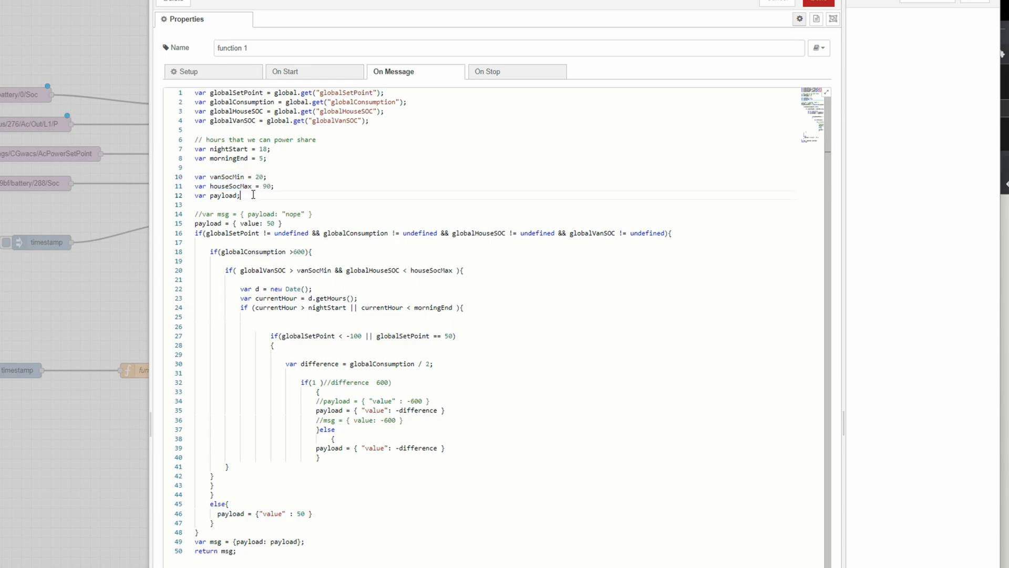
{"action": "triple_click", "coordinate": [215, 195]}
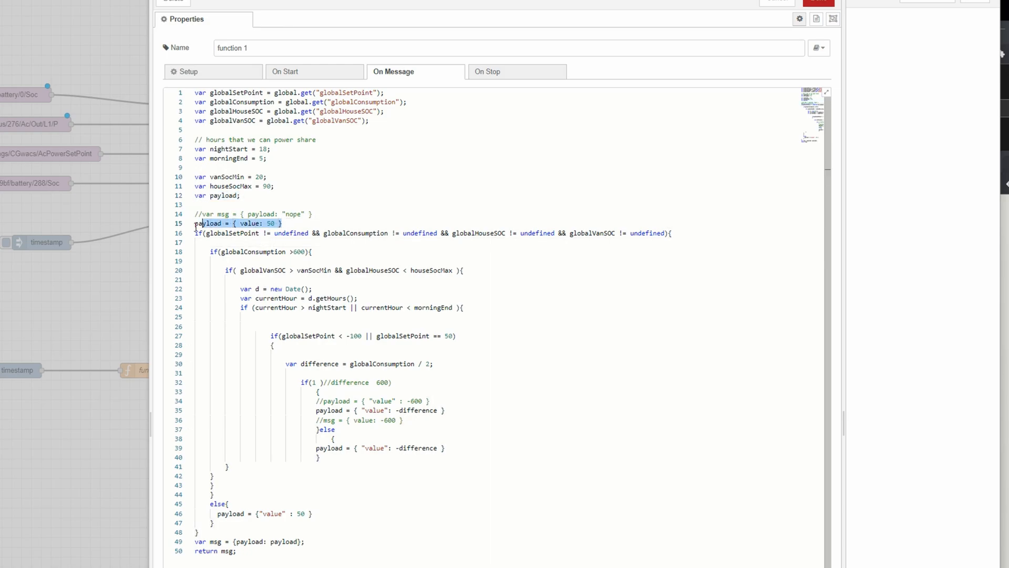
{"action": "double_click", "coordinate": [238, 223]}
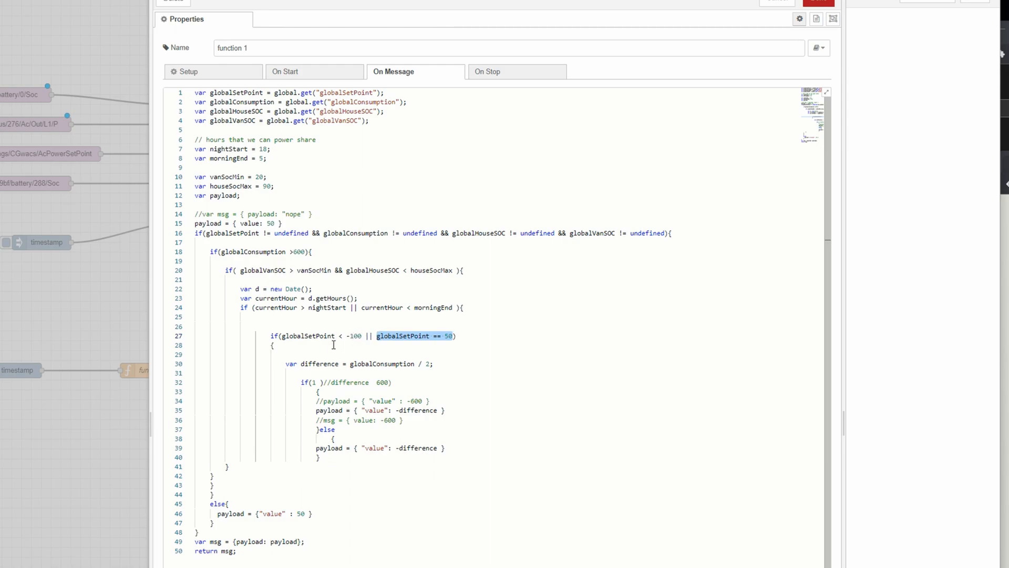
{"action": "mouse_move", "coordinate": [346, 337]}
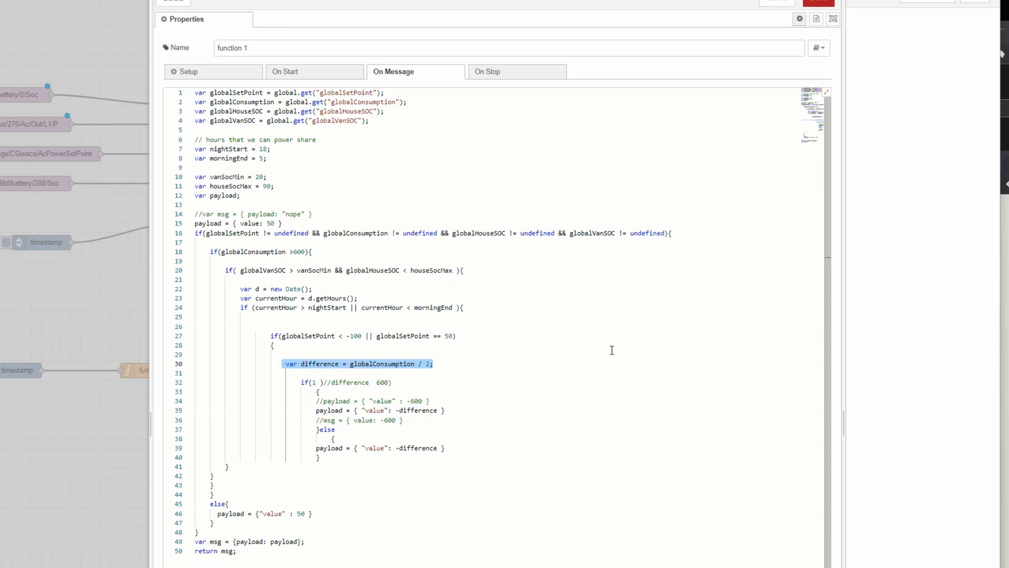
{"action": "mouse_move", "coordinate": [356, 326]}
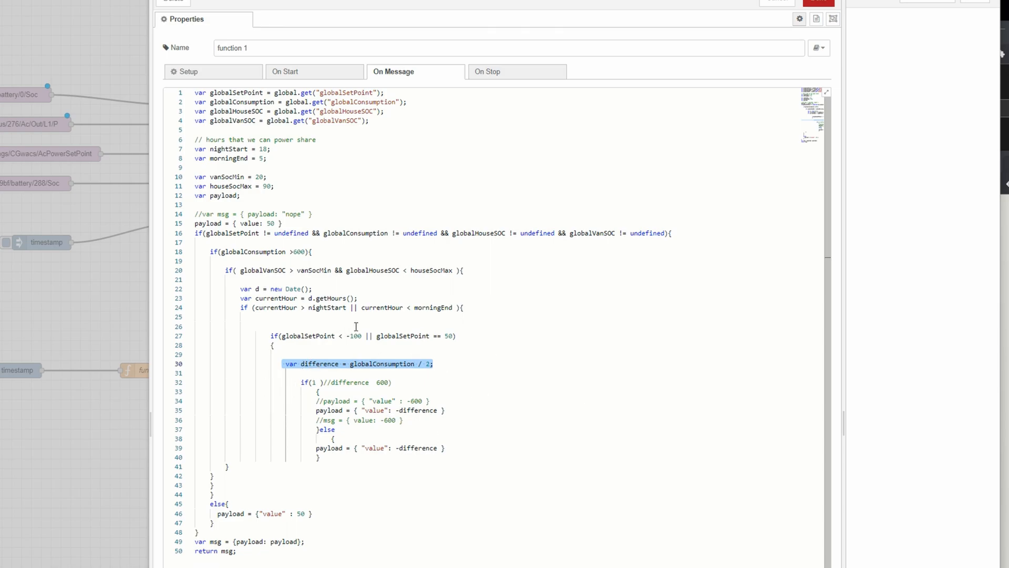
{"action": "mouse_move", "coordinate": [955, 322]}
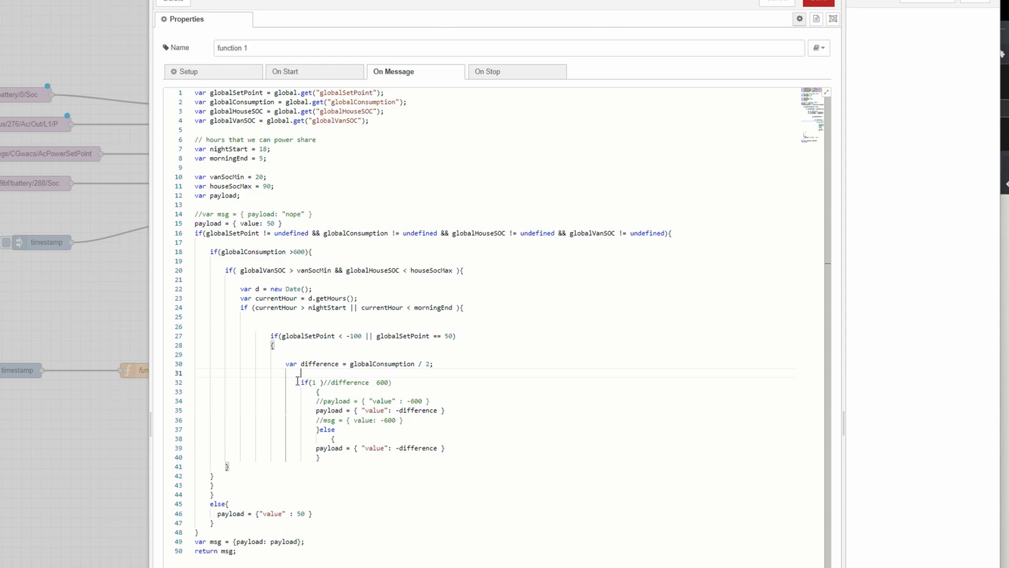
{"action": "triple_click", "coordinate": [345, 382]}
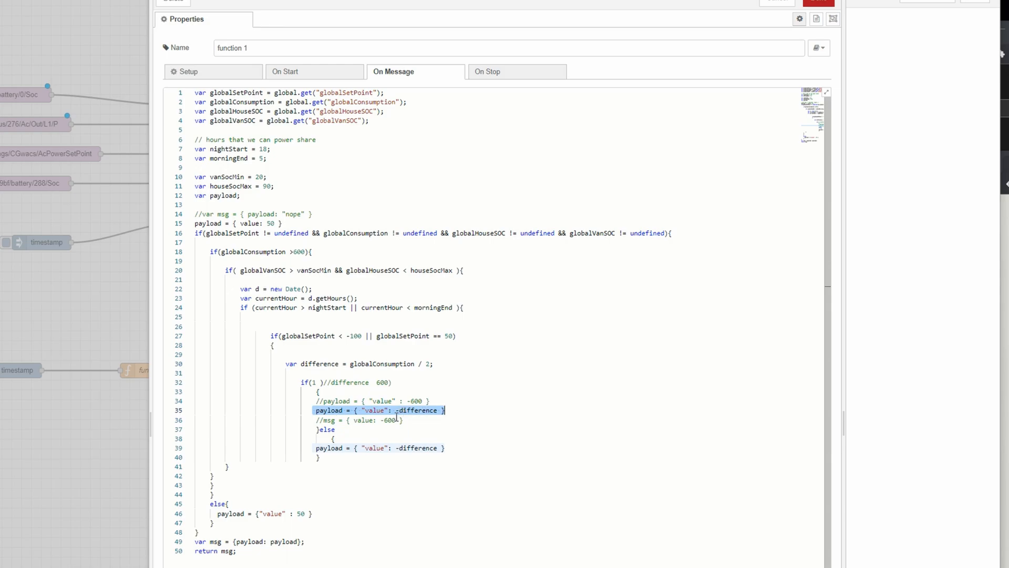
{"action": "mouse_move", "coordinate": [409, 400]}
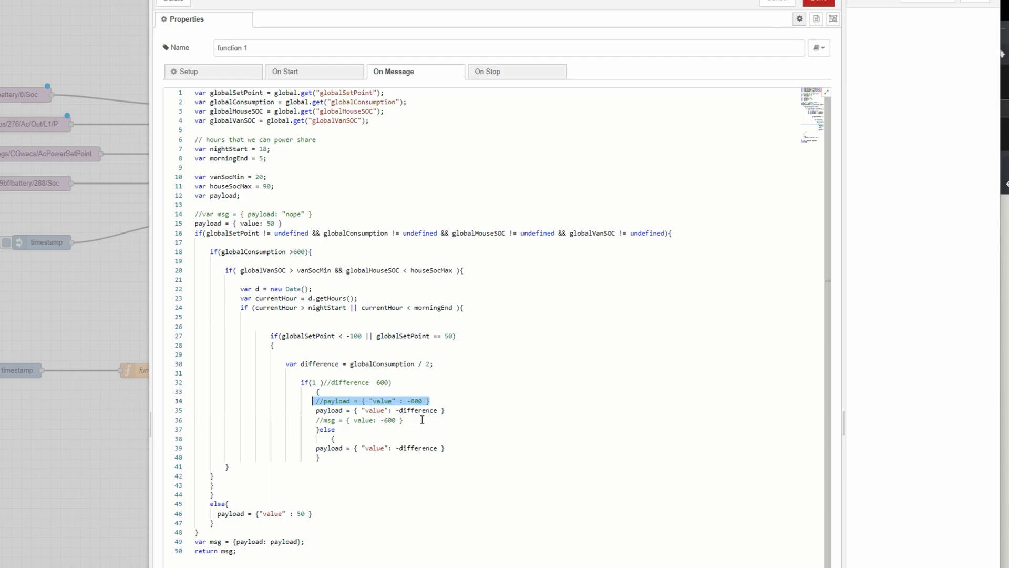
{"action": "mouse_move", "coordinate": [355, 515]}
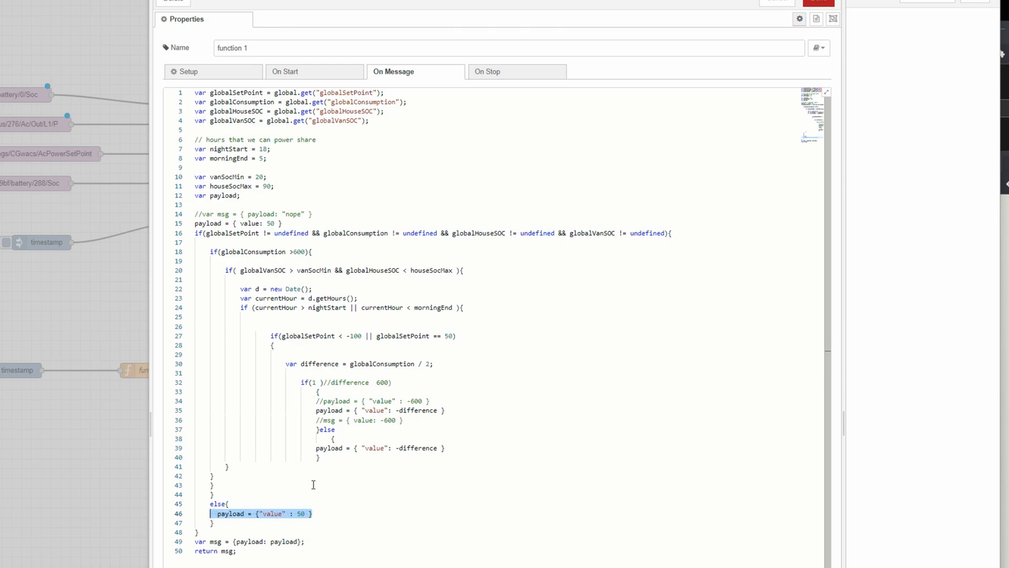
{"action": "mouse_move", "coordinate": [283, 260]}
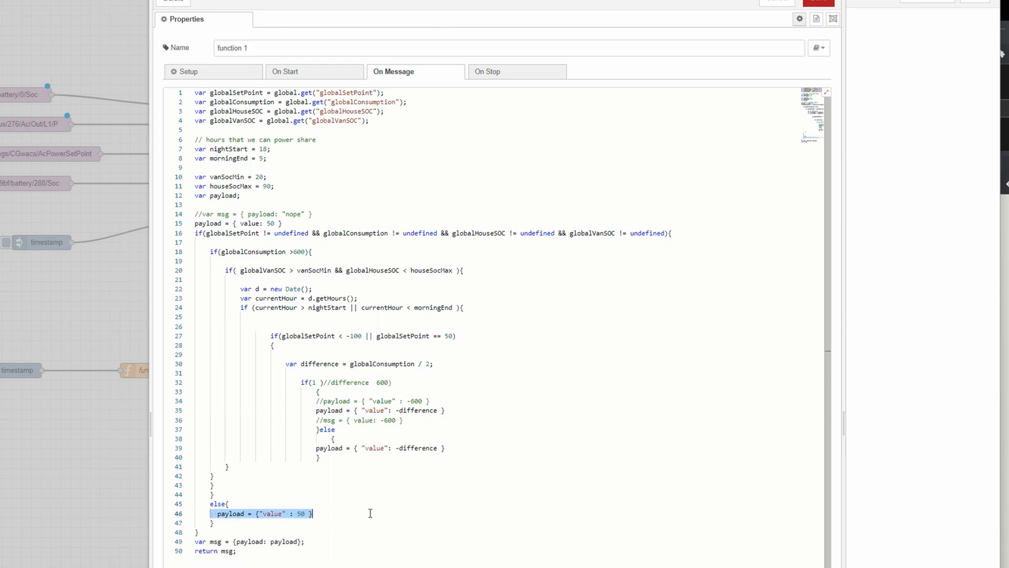
{"action": "mouse_move", "coordinate": [237, 542]}
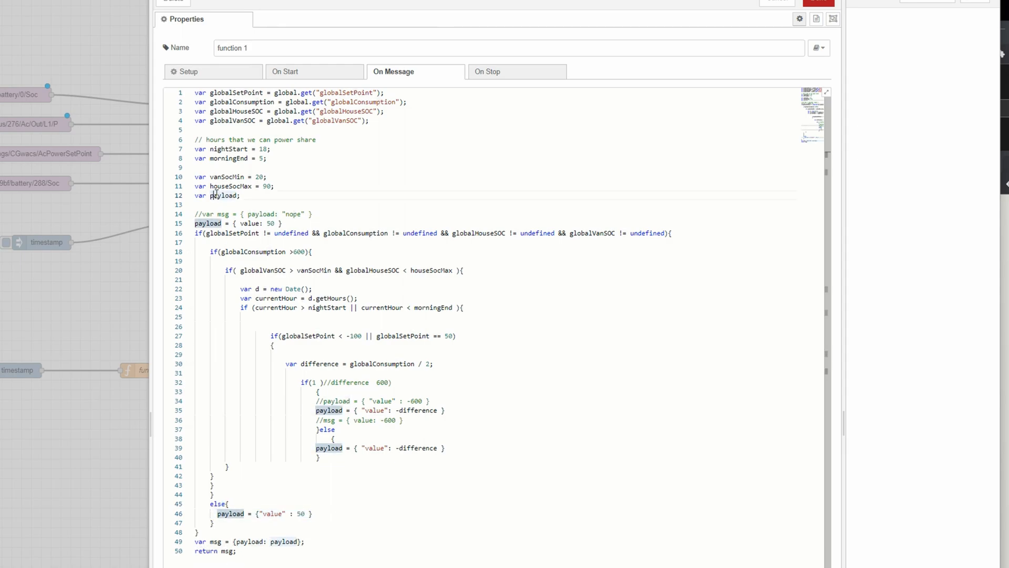
{"action": "double_click", "coordinate": [252, 223]}
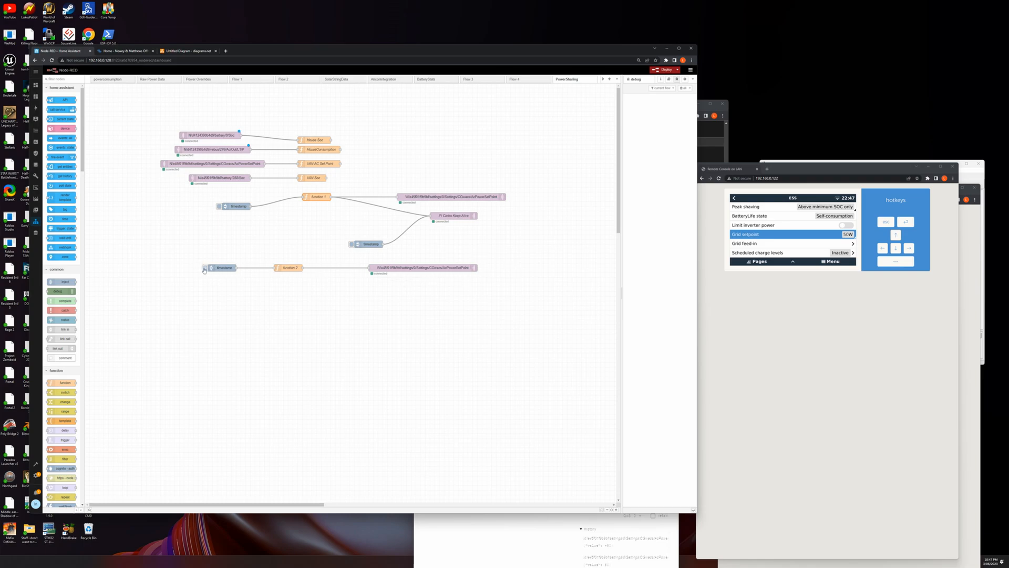
{"action": "mouse_move", "coordinate": [372, 244]}
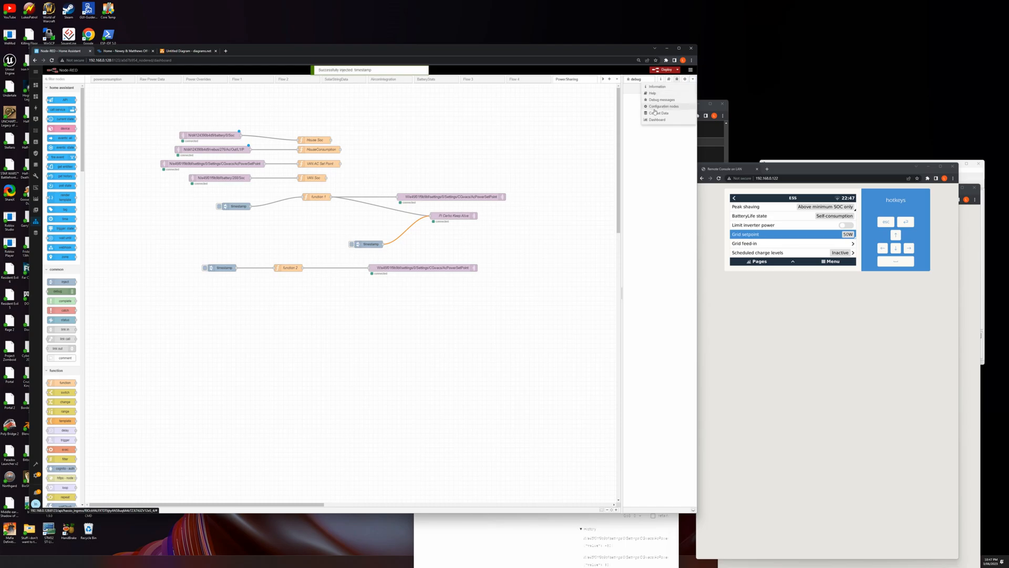
Step: Show Context Data in the sidebar, deploy the flow and dismiss the notice
{"action": "left_click", "coordinate": [659, 106]}
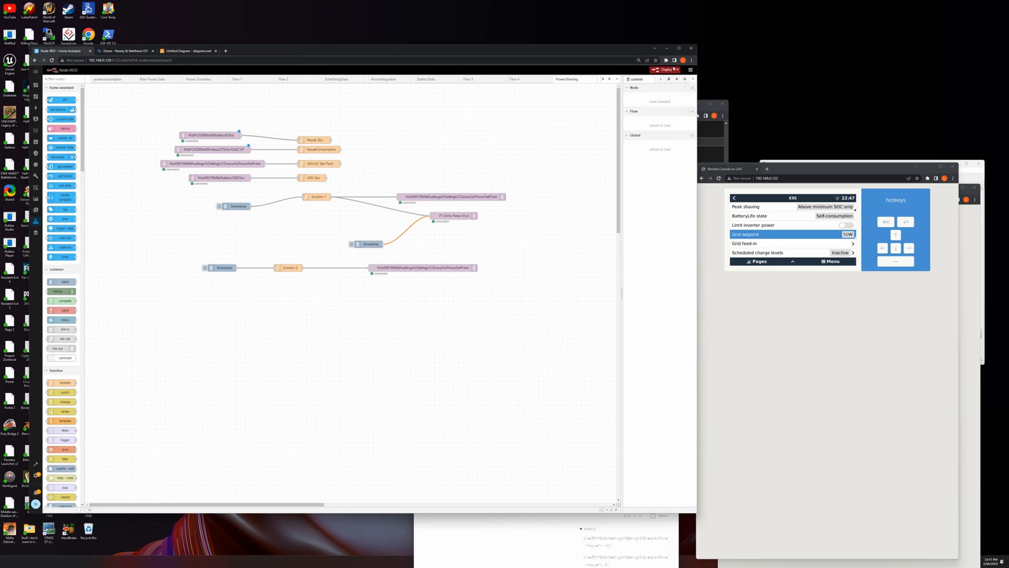
{"action": "left_click", "coordinate": [668, 70]}
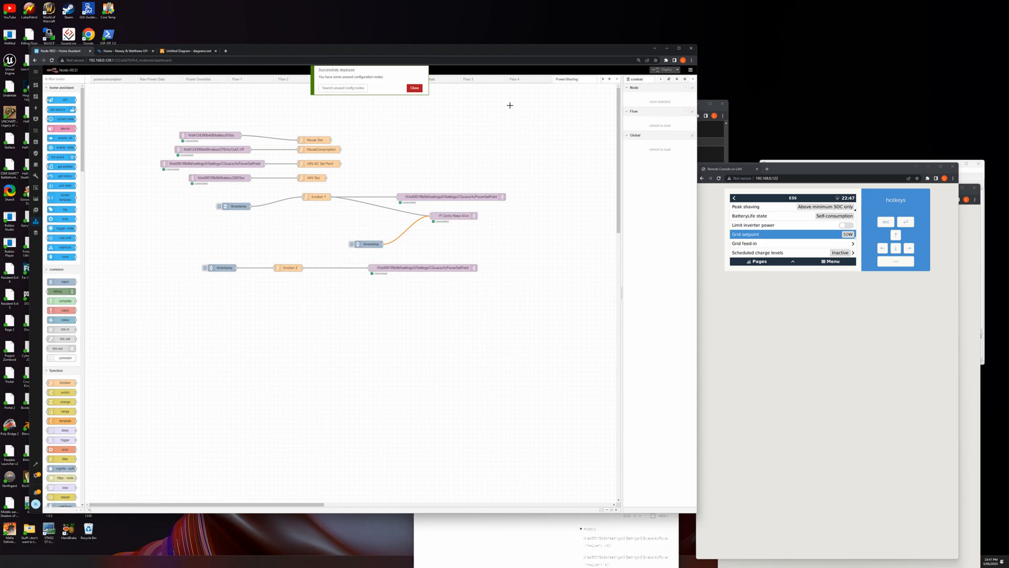
{"action": "left_click", "coordinate": [414, 88]}
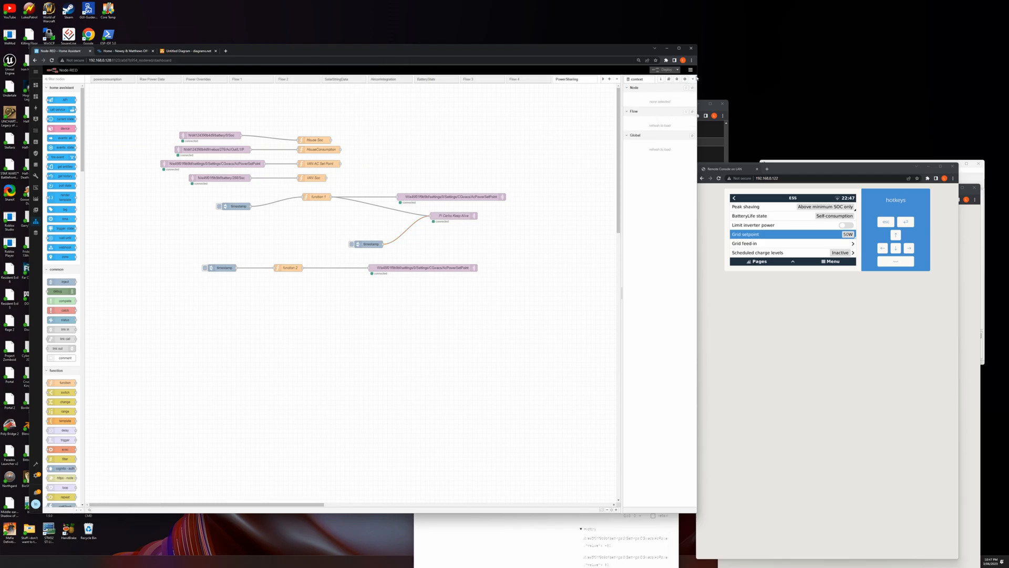
{"action": "left_click", "coordinate": [690, 78]}
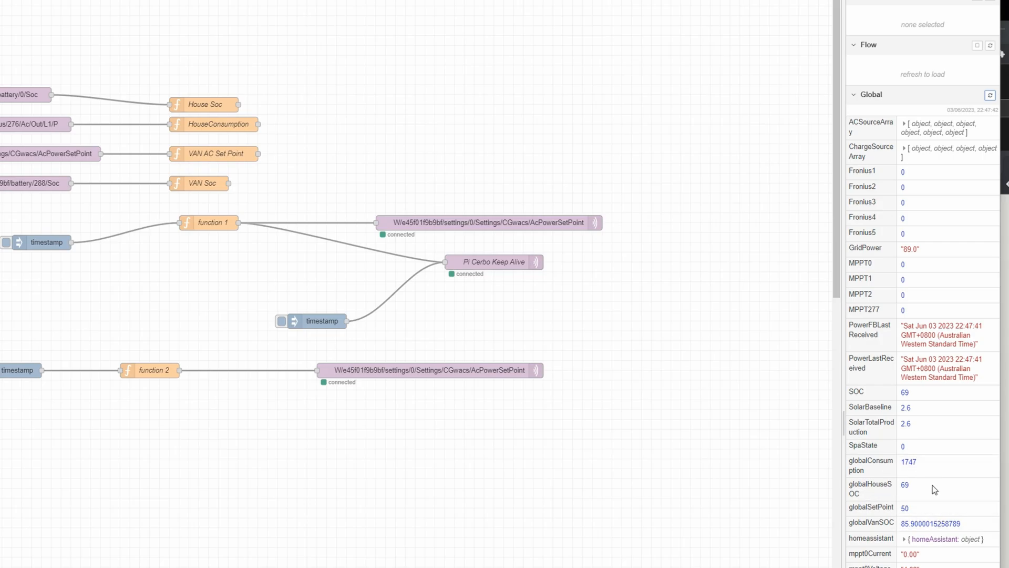
{"action": "mouse_move", "coordinate": [385, 237]}
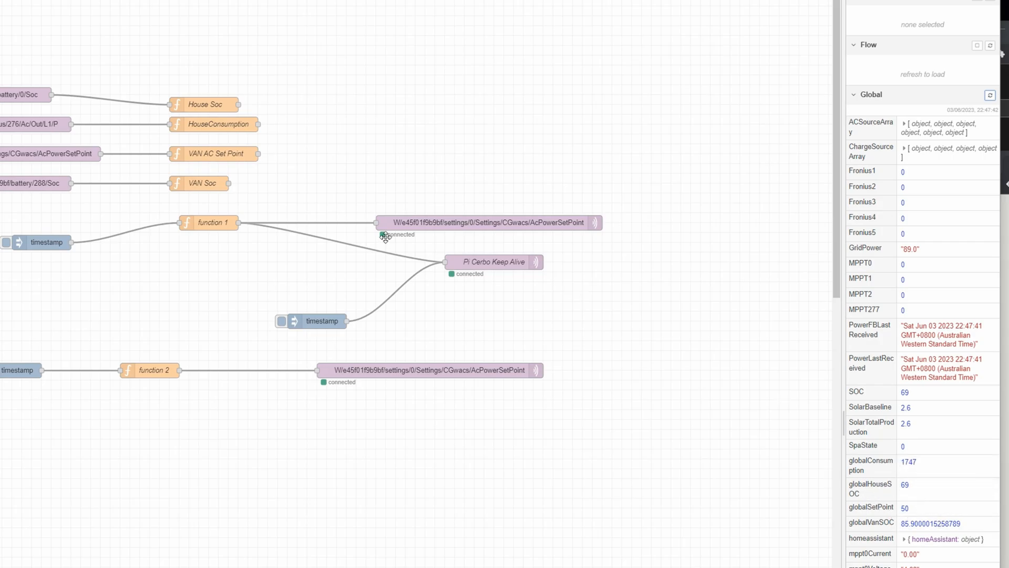
Step: Move function 1 lower and wire HouseConsumption MQTT-in into it
{"action": "left_click_drag", "start_coordinate": [209, 223], "coordinate": [208, 242]}
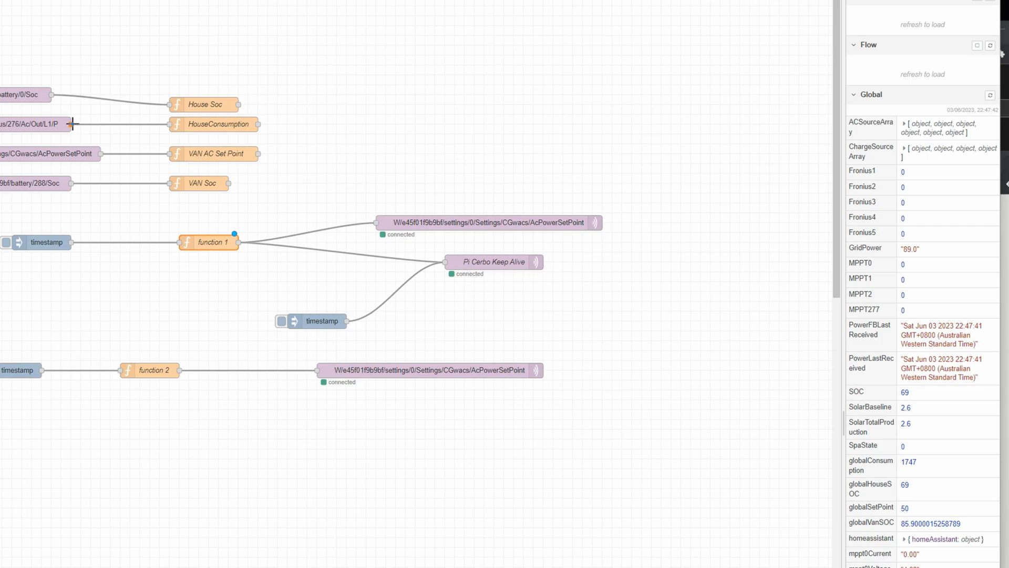
{"action": "left_click_drag", "start_coordinate": [73, 124], "coordinate": [179, 243]}
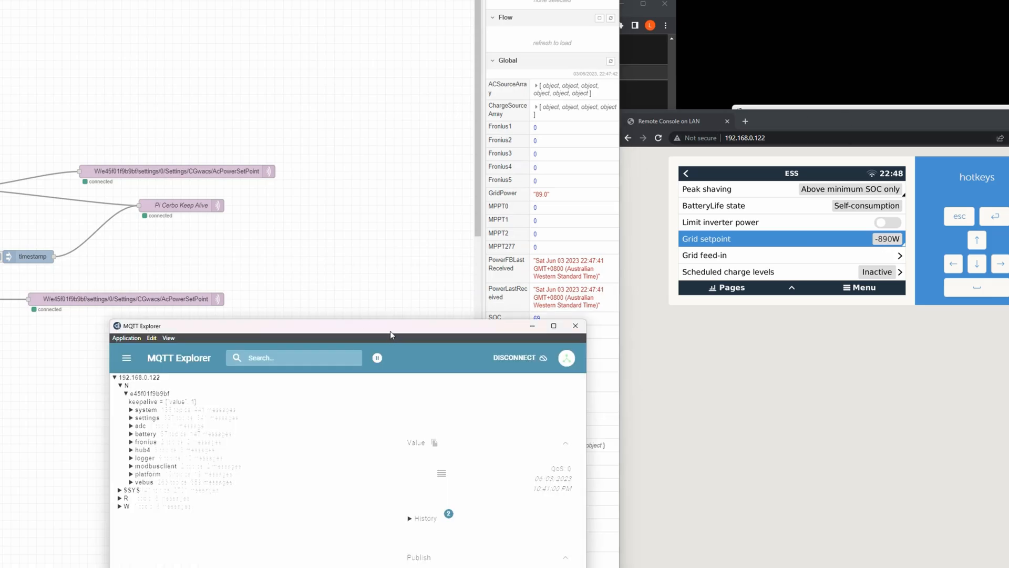
Step: Drag the MQTT Explorer window aside to reveal the Remote Console views
{"action": "left_click_drag", "start_coordinate": [390, 334], "coordinate": [97, 267]}
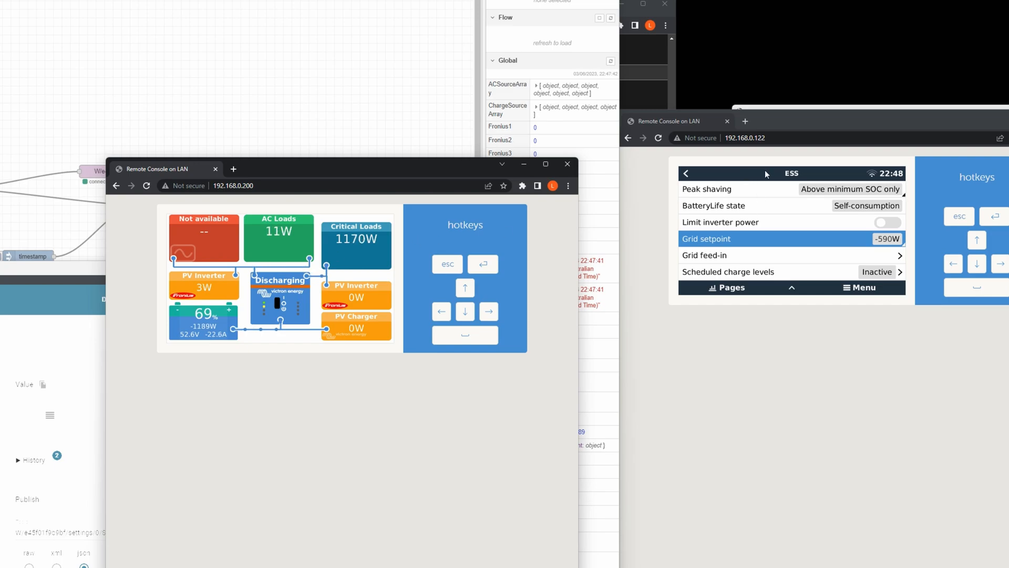
{"action": "mouse_move", "coordinate": [870, 218]}
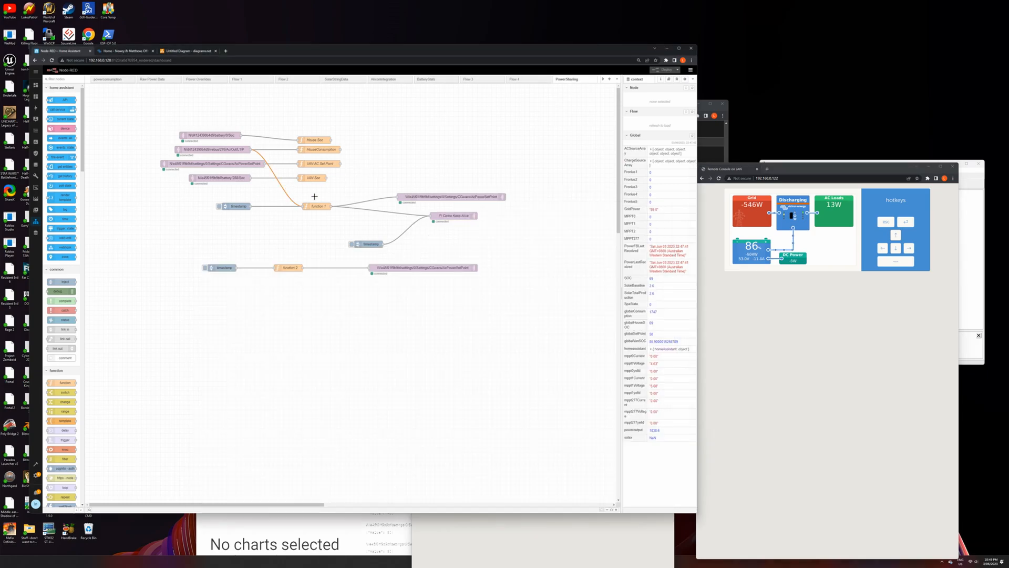
Step: Clear the canvas selection and deploy the Power Sharing flow with the feed wired into function 1
{"action": "left_click", "coordinate": [667, 70]}
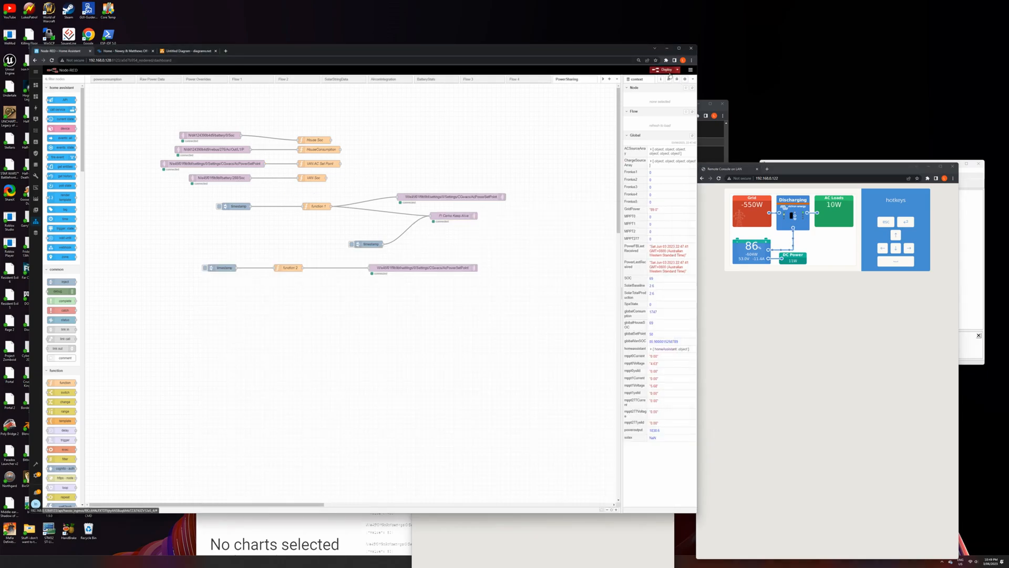
{"action": "left_click", "coordinate": [668, 69]}
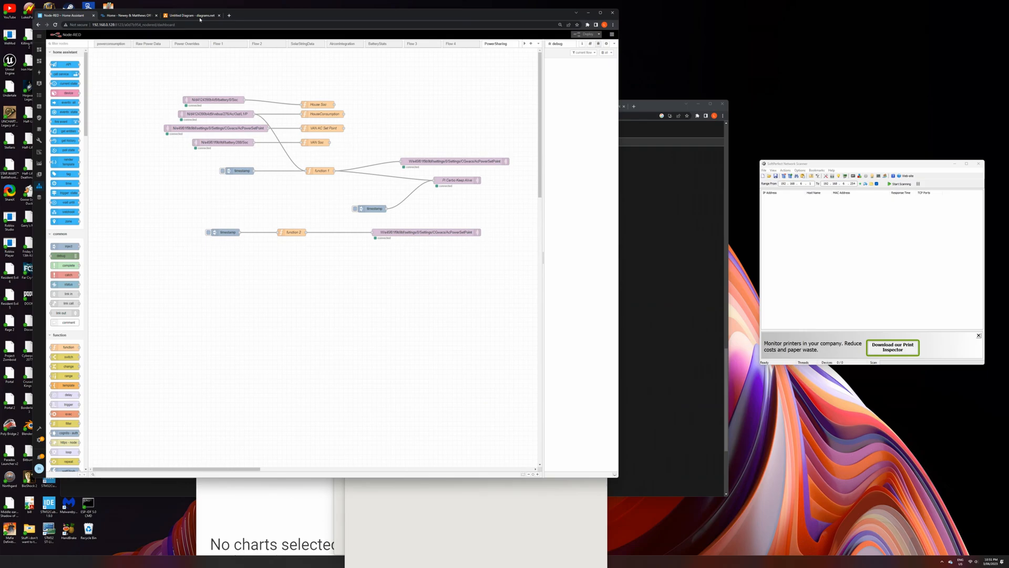
Step: Return to the diagrams.net sketch and clone a blank rectangle between Quattro and MultiPlus 2
{"action": "left_click", "coordinate": [187, 15]}
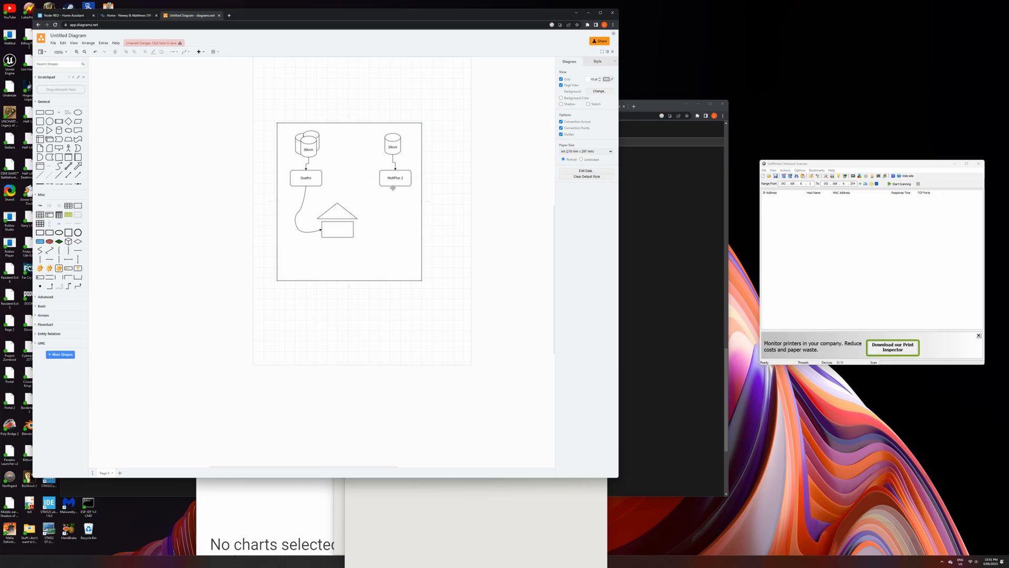
{"action": "left_click", "coordinate": [307, 177]}
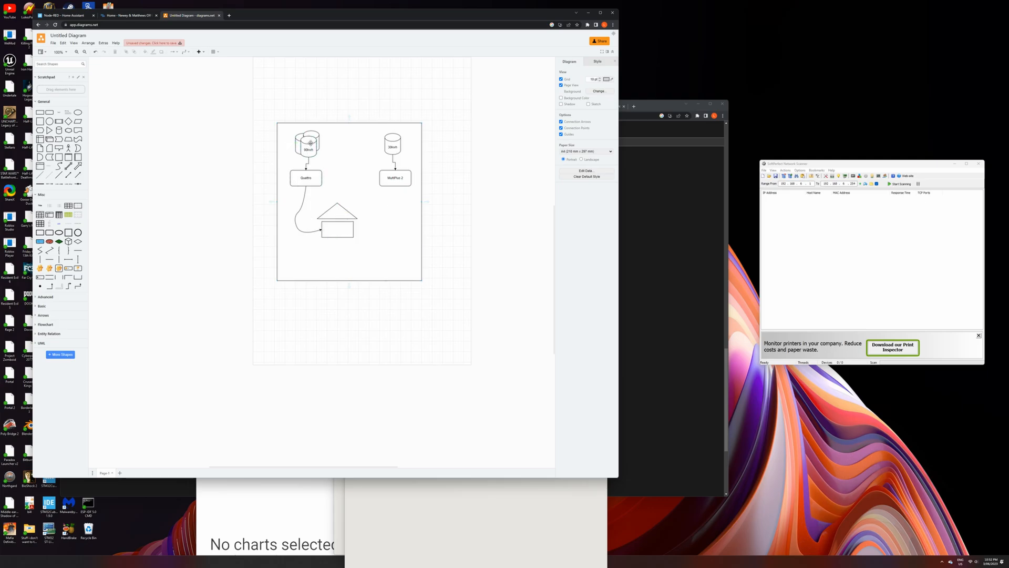
{"action": "left_click", "coordinate": [394, 178]}
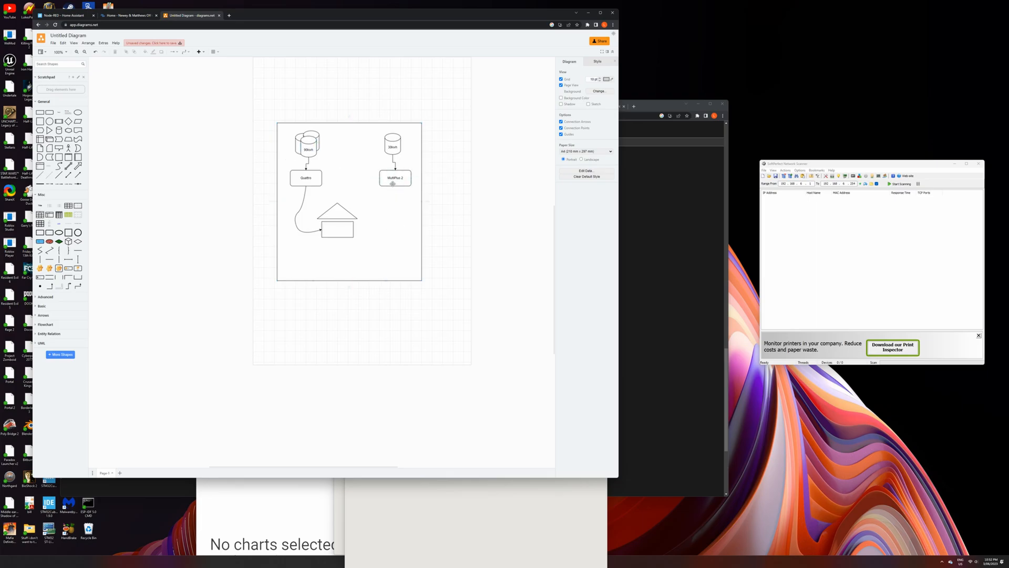
{"action": "left_click", "coordinate": [394, 178]}
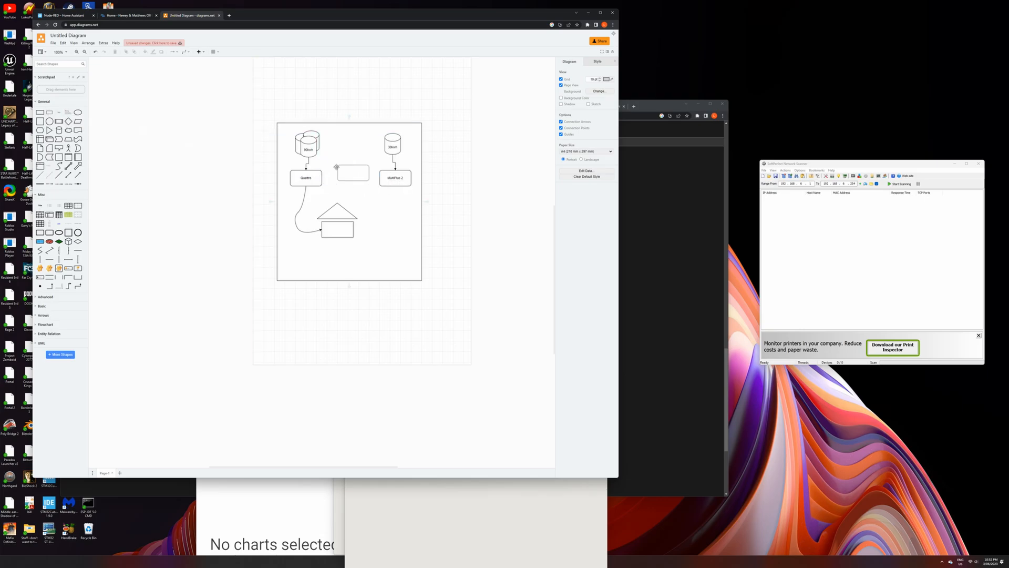
Step: Draw connector arrows from MultiPlus 2 through the middle box to the Quattro
{"action": "left_click", "coordinate": [350, 174]}
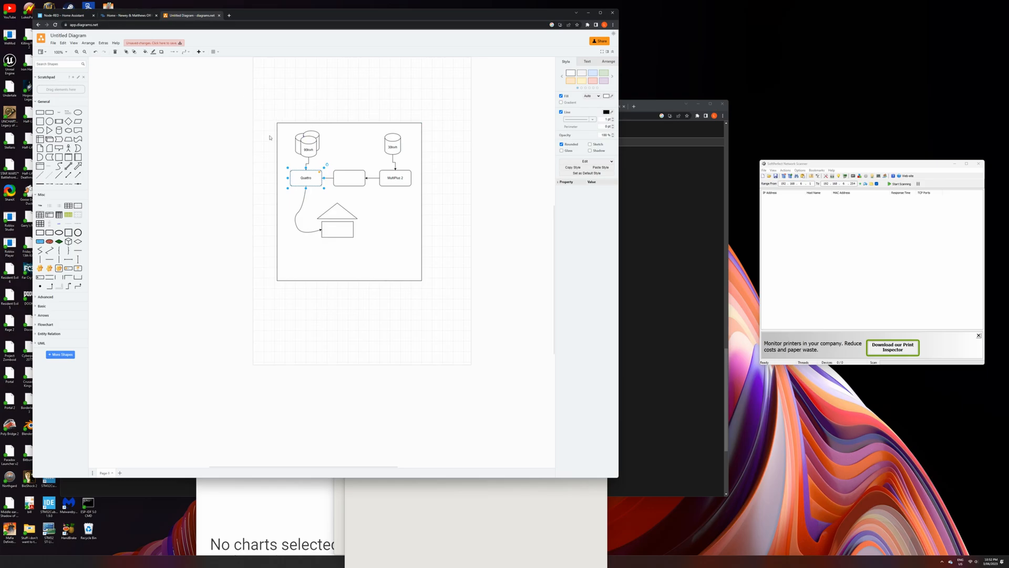
{"action": "mouse_move", "coordinate": [703, 320]}
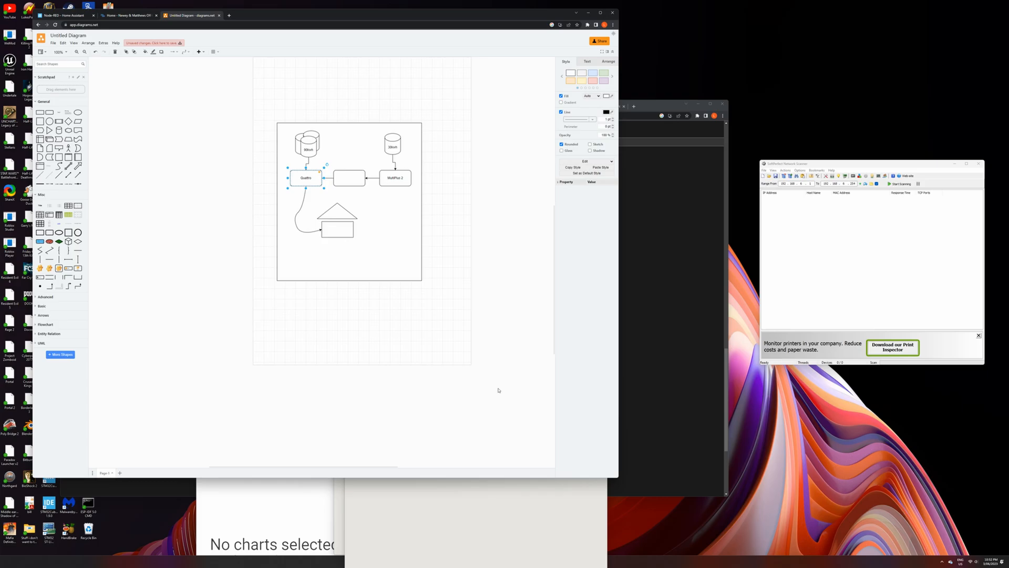
{"action": "mouse_move", "coordinate": [611, 476]}
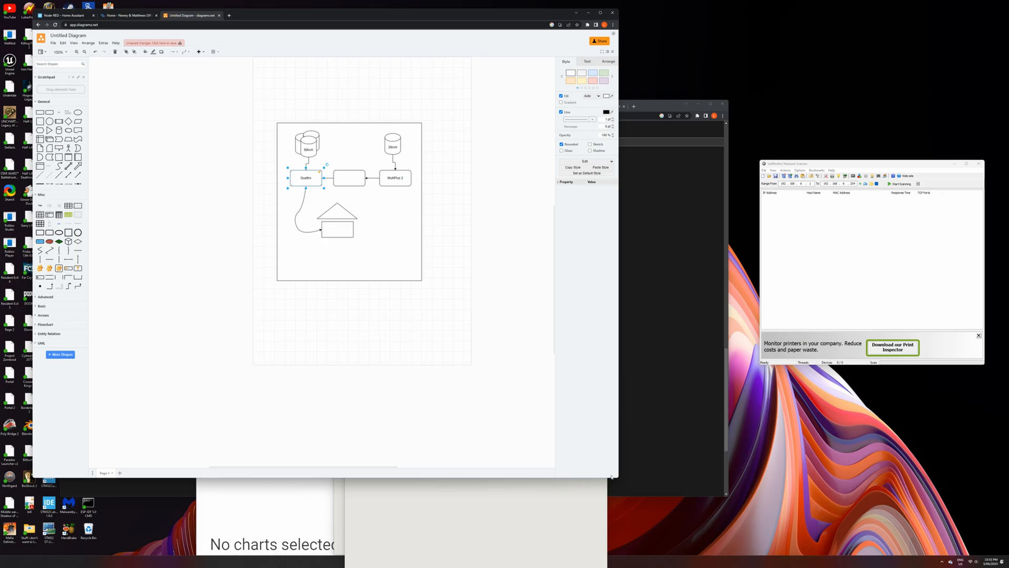